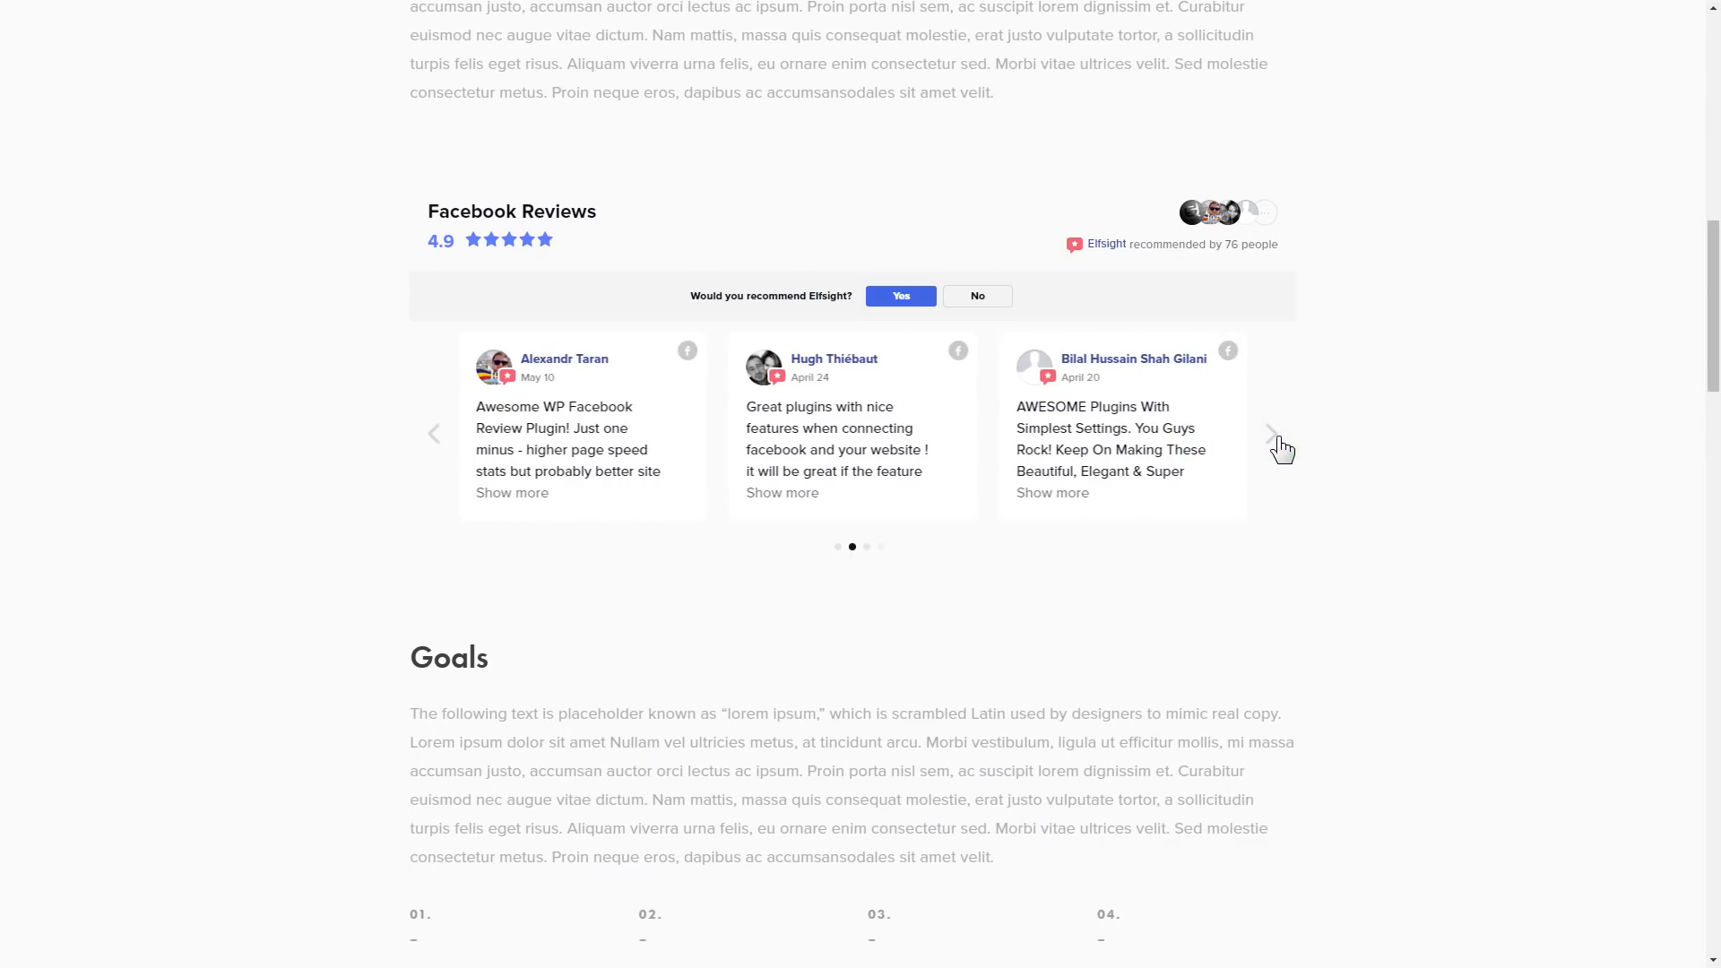
Step: Advance the Squarespace reviews carousel, then start a Facebook Reviews widget on elfsight.com
left_click(1270, 432)
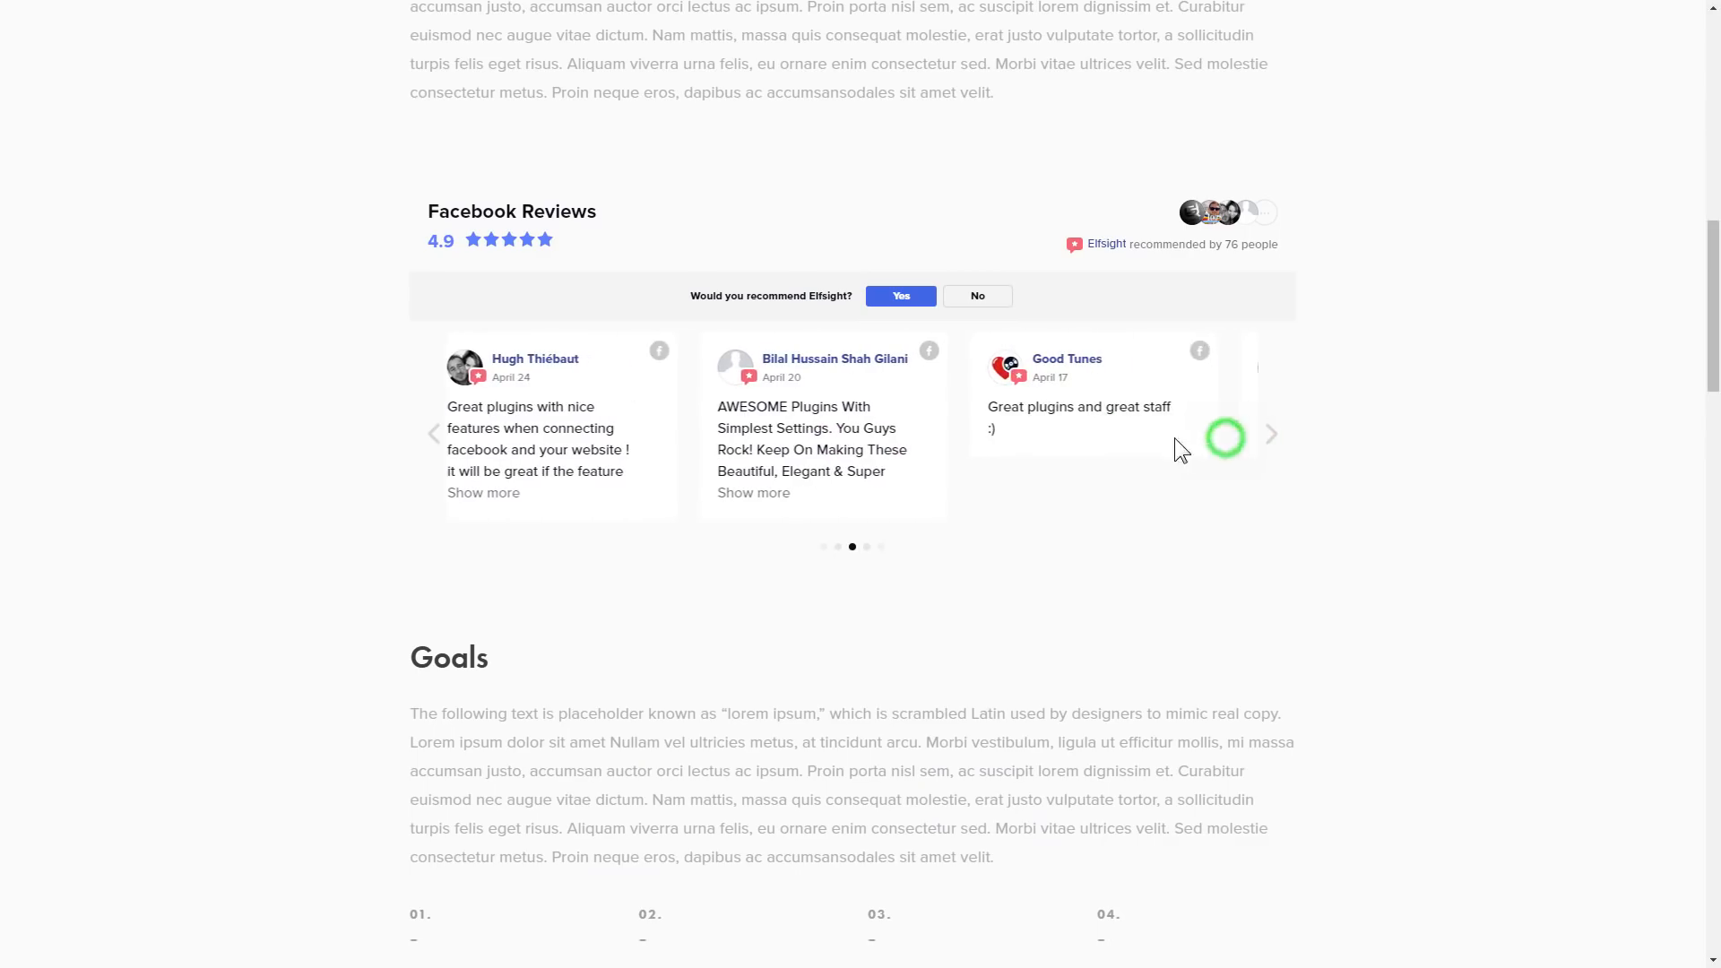
scroll("up", 3)
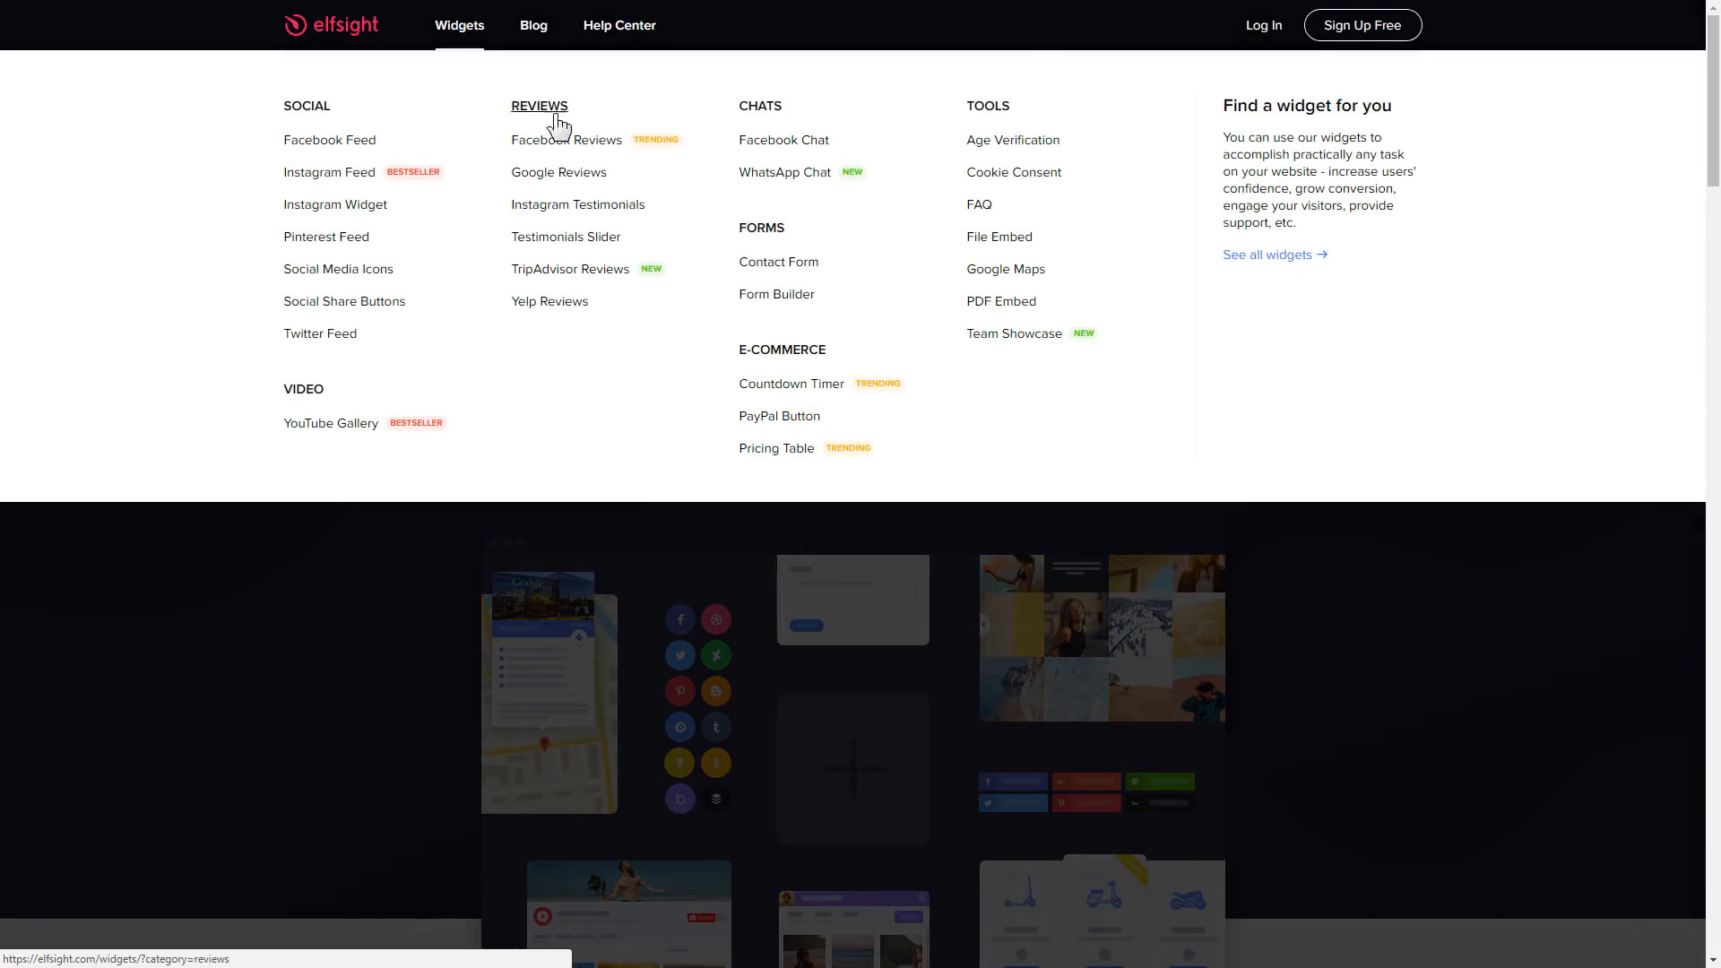
left_click(566, 141)
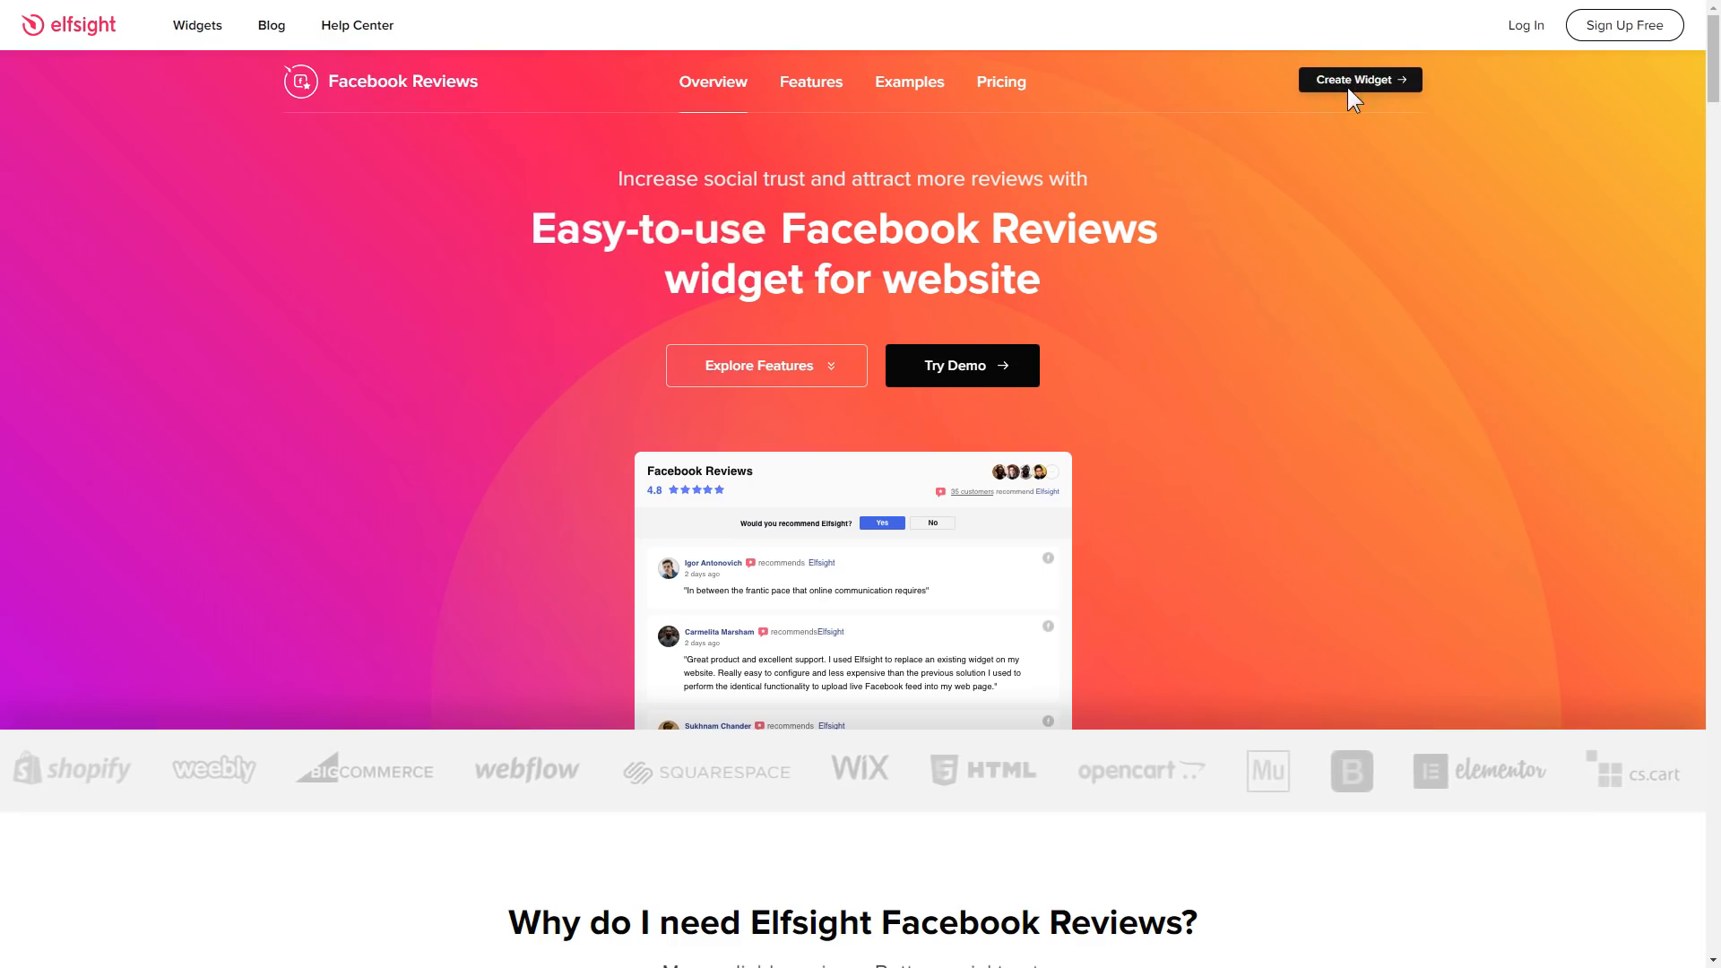
left_click(1359, 79)
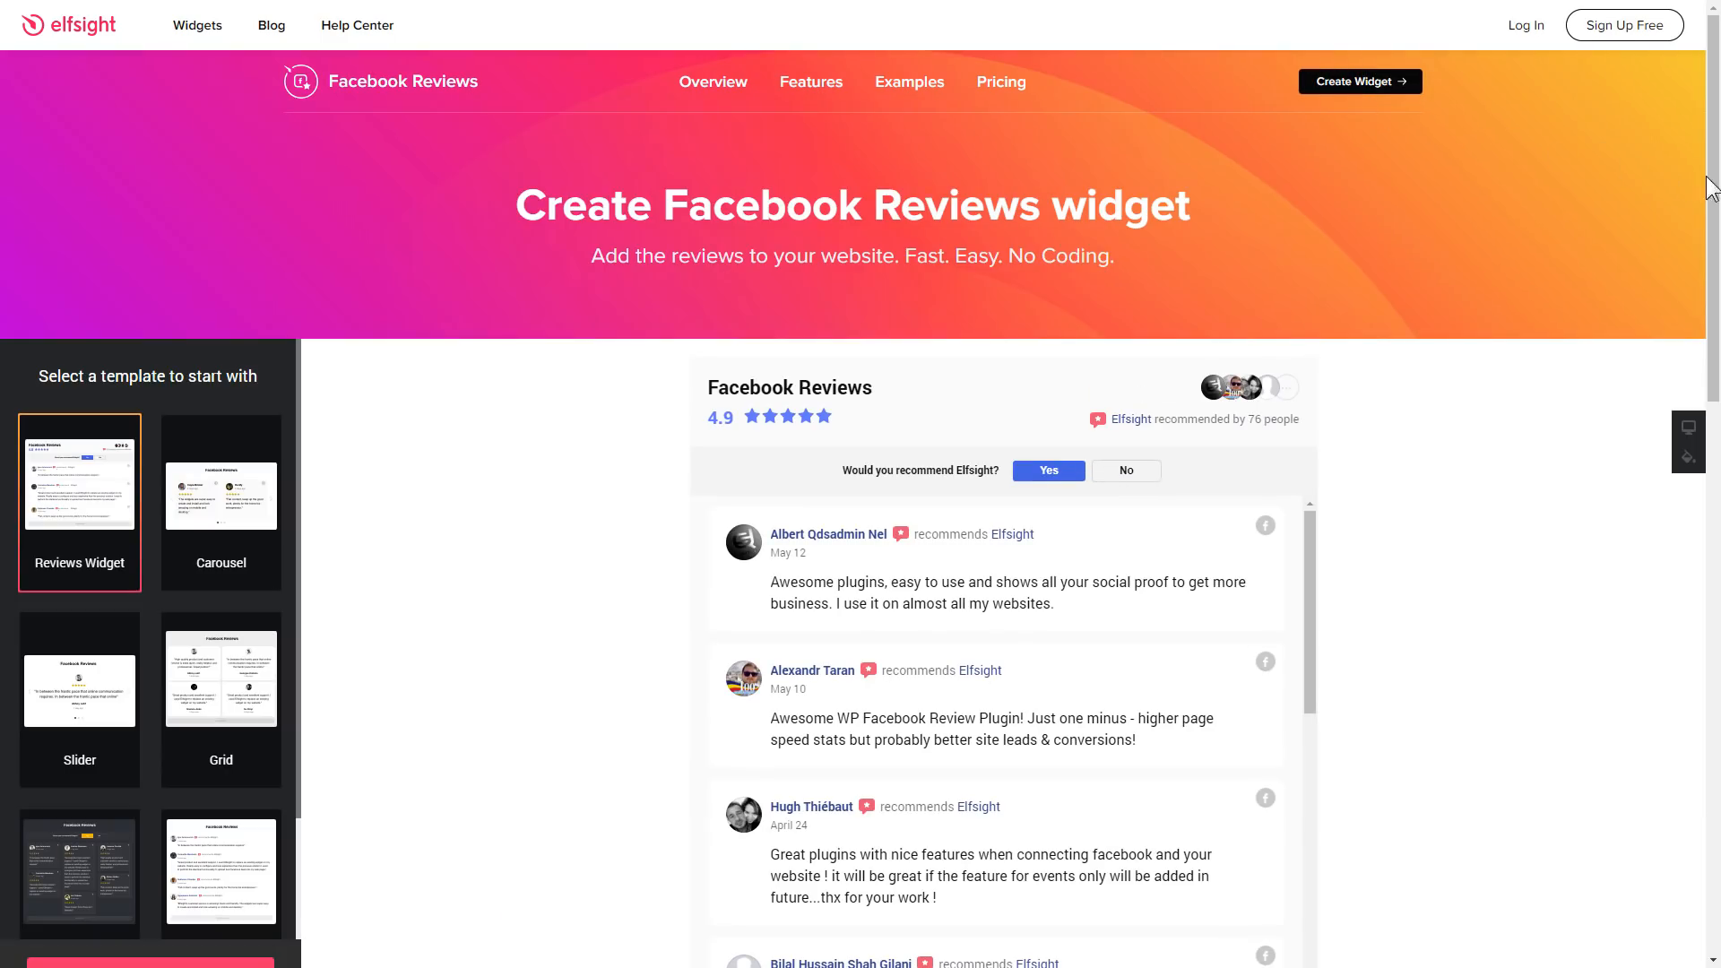
Step: Pick the Carousel template for the Facebook Reviews widget and continue into its editor
scroll("down", 3)
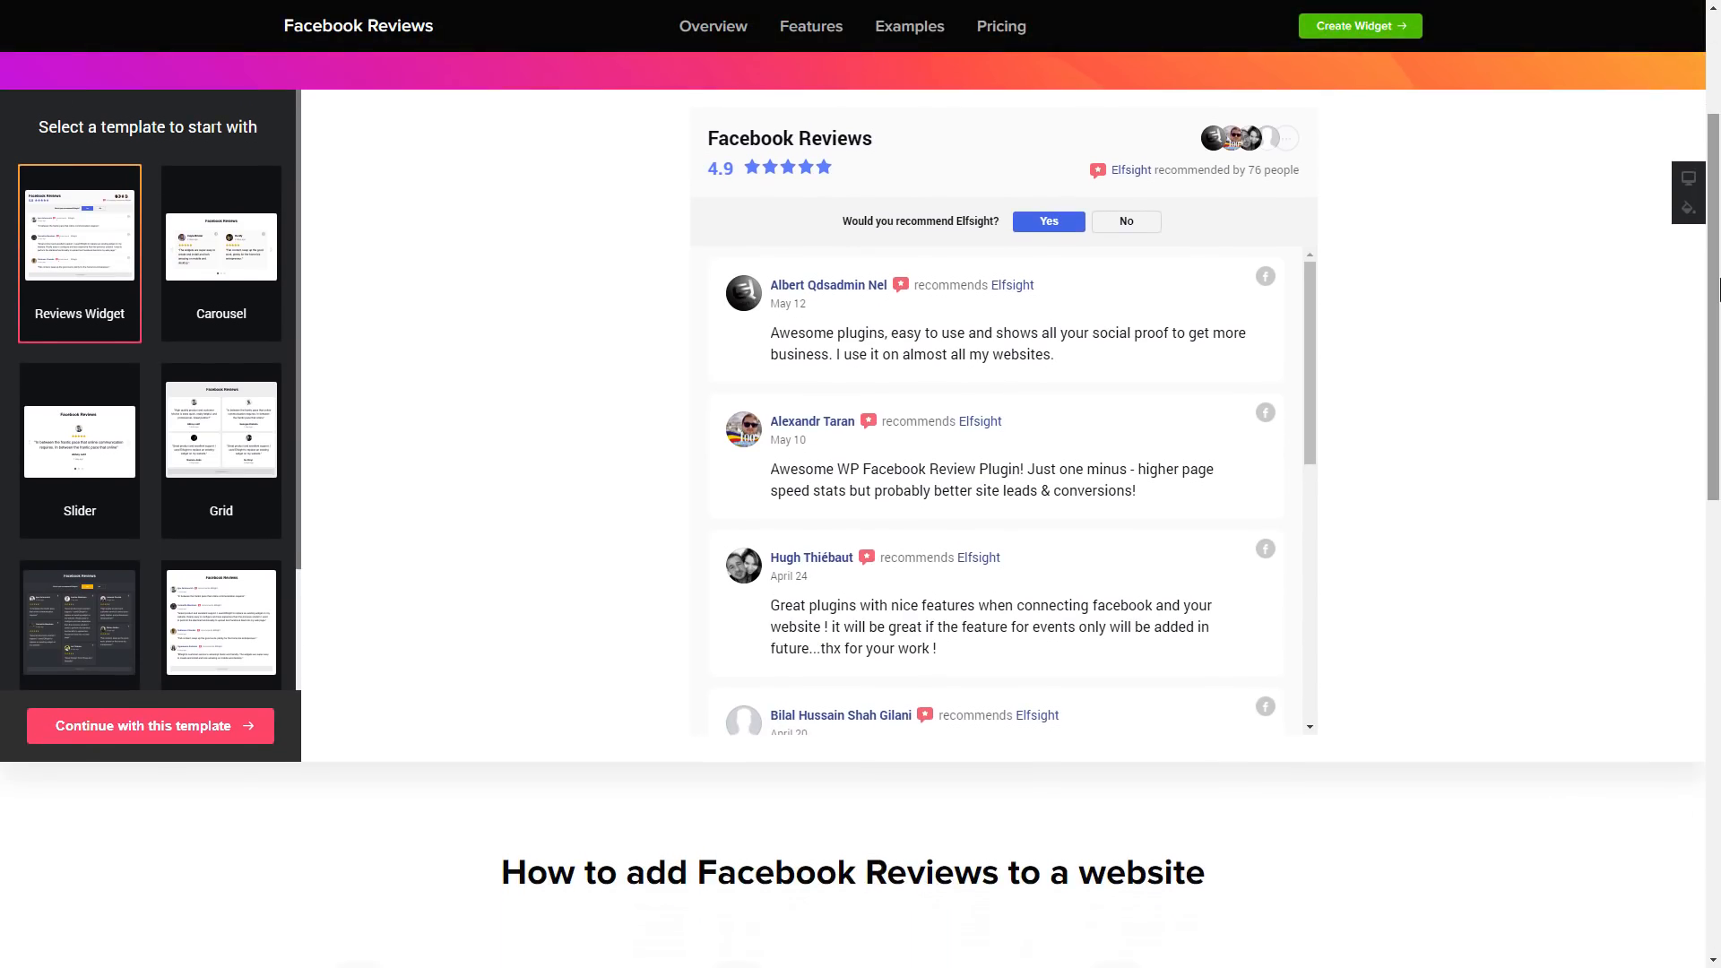
mouse_move(480, 290)
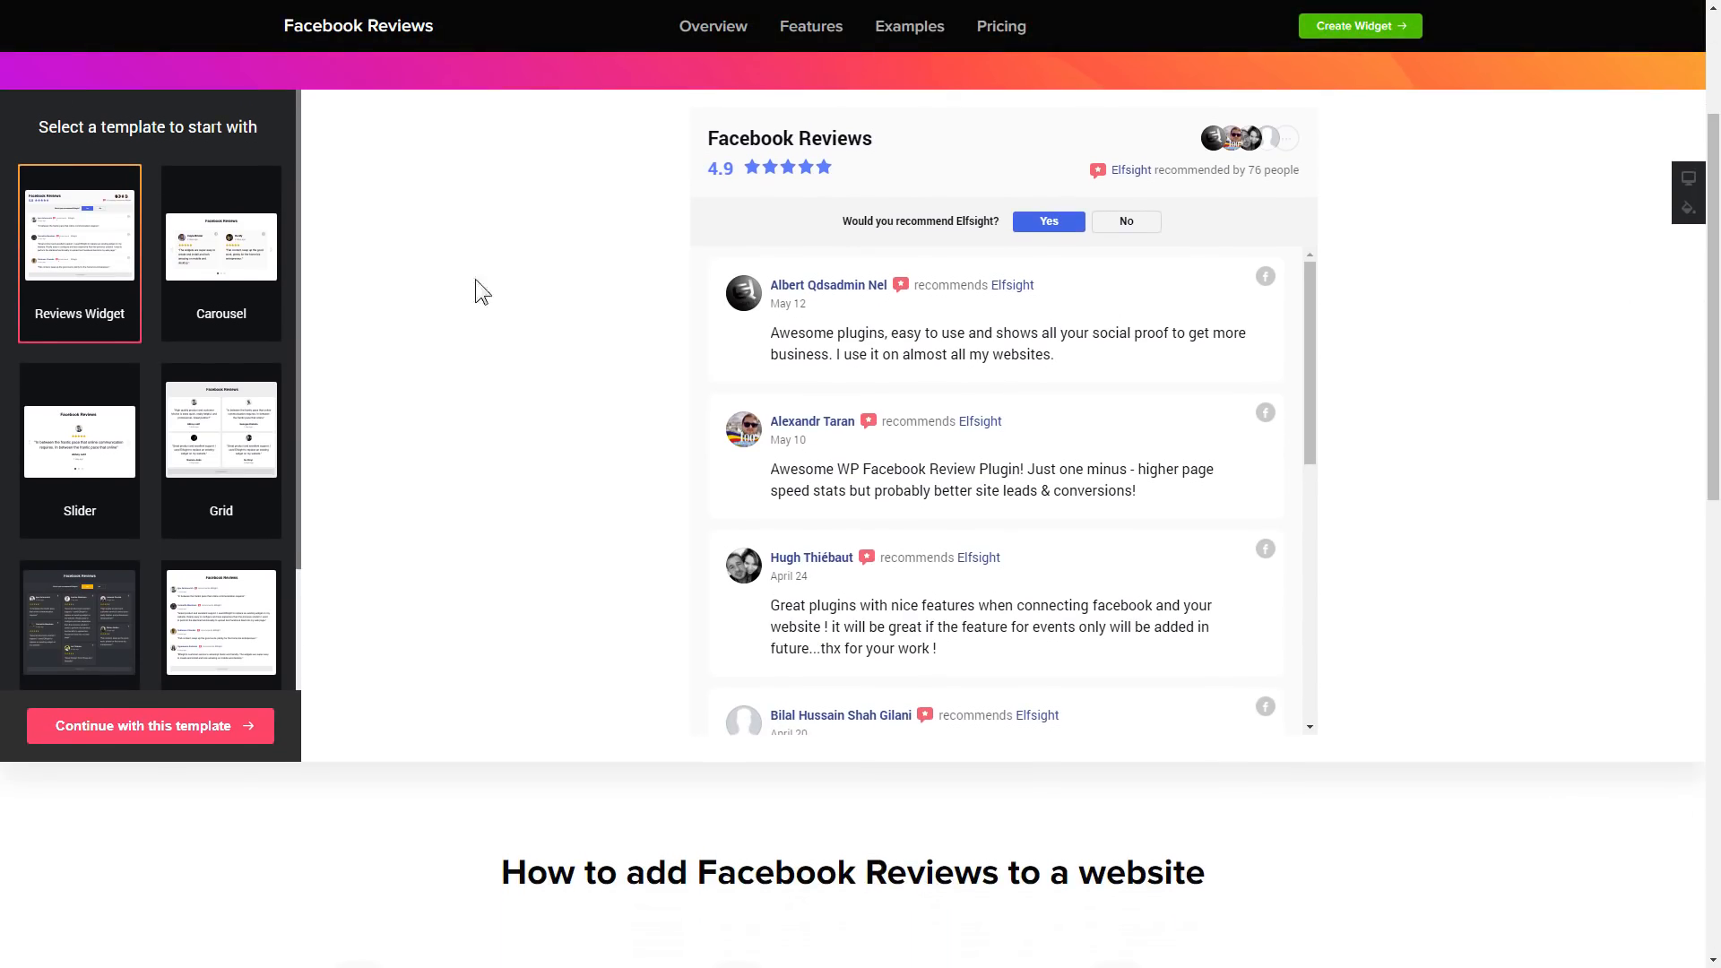
left_click(221, 251)
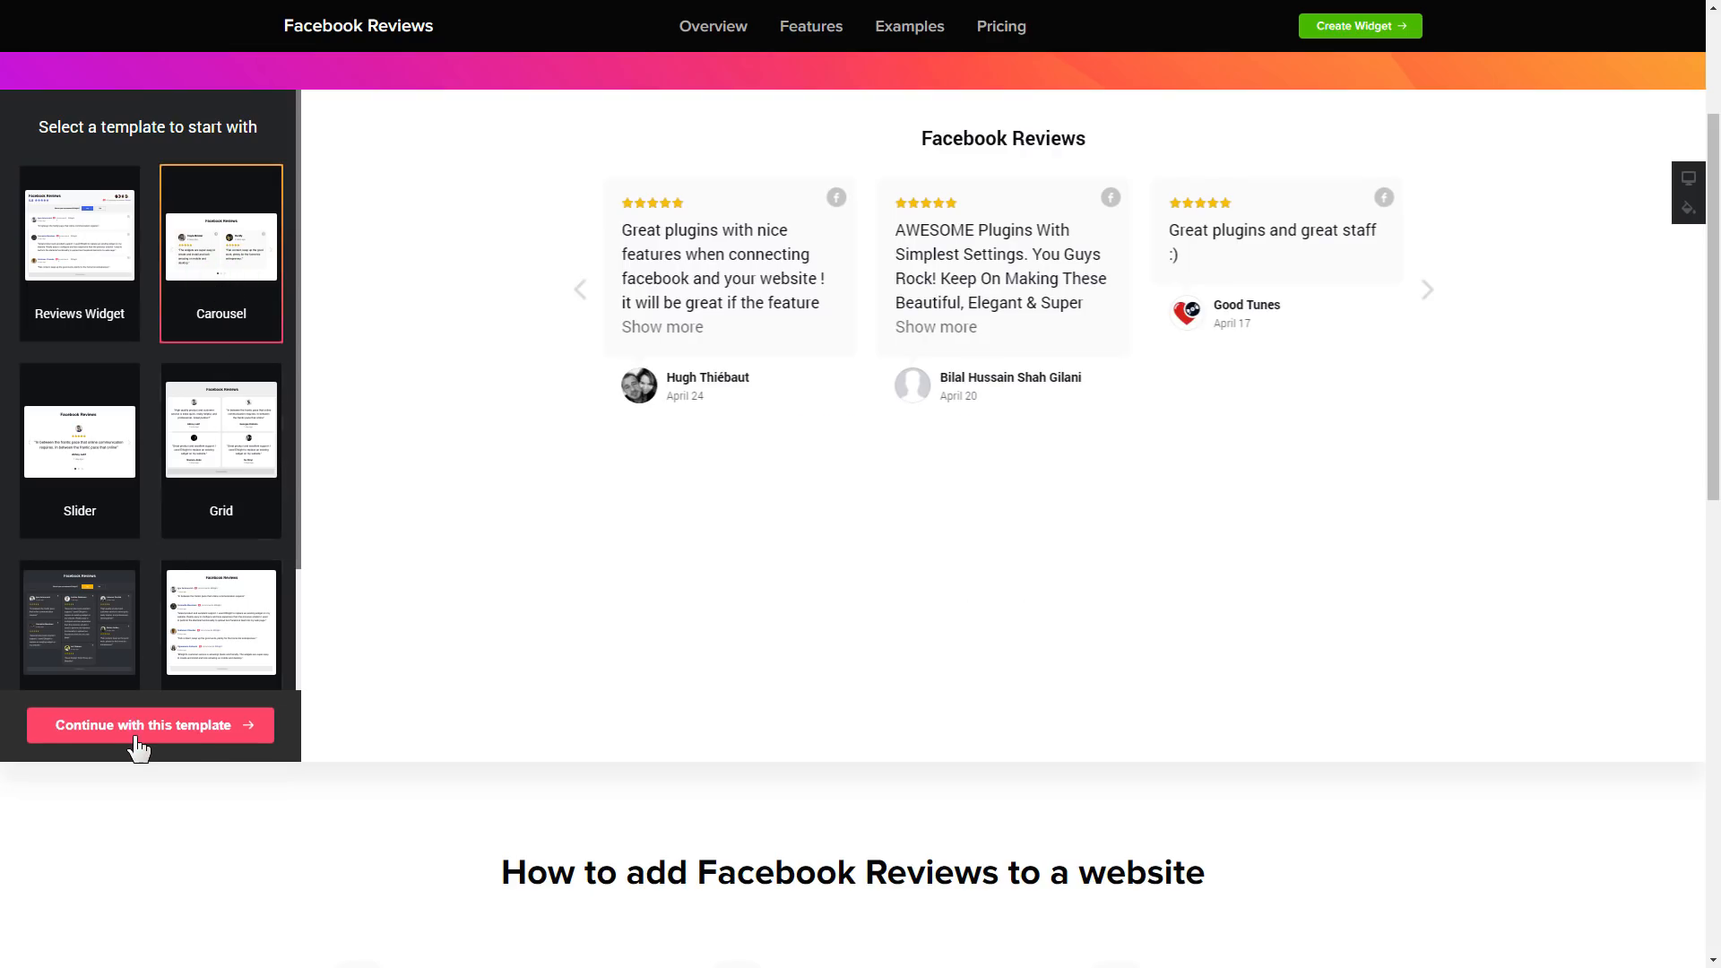
left_click(151, 724)
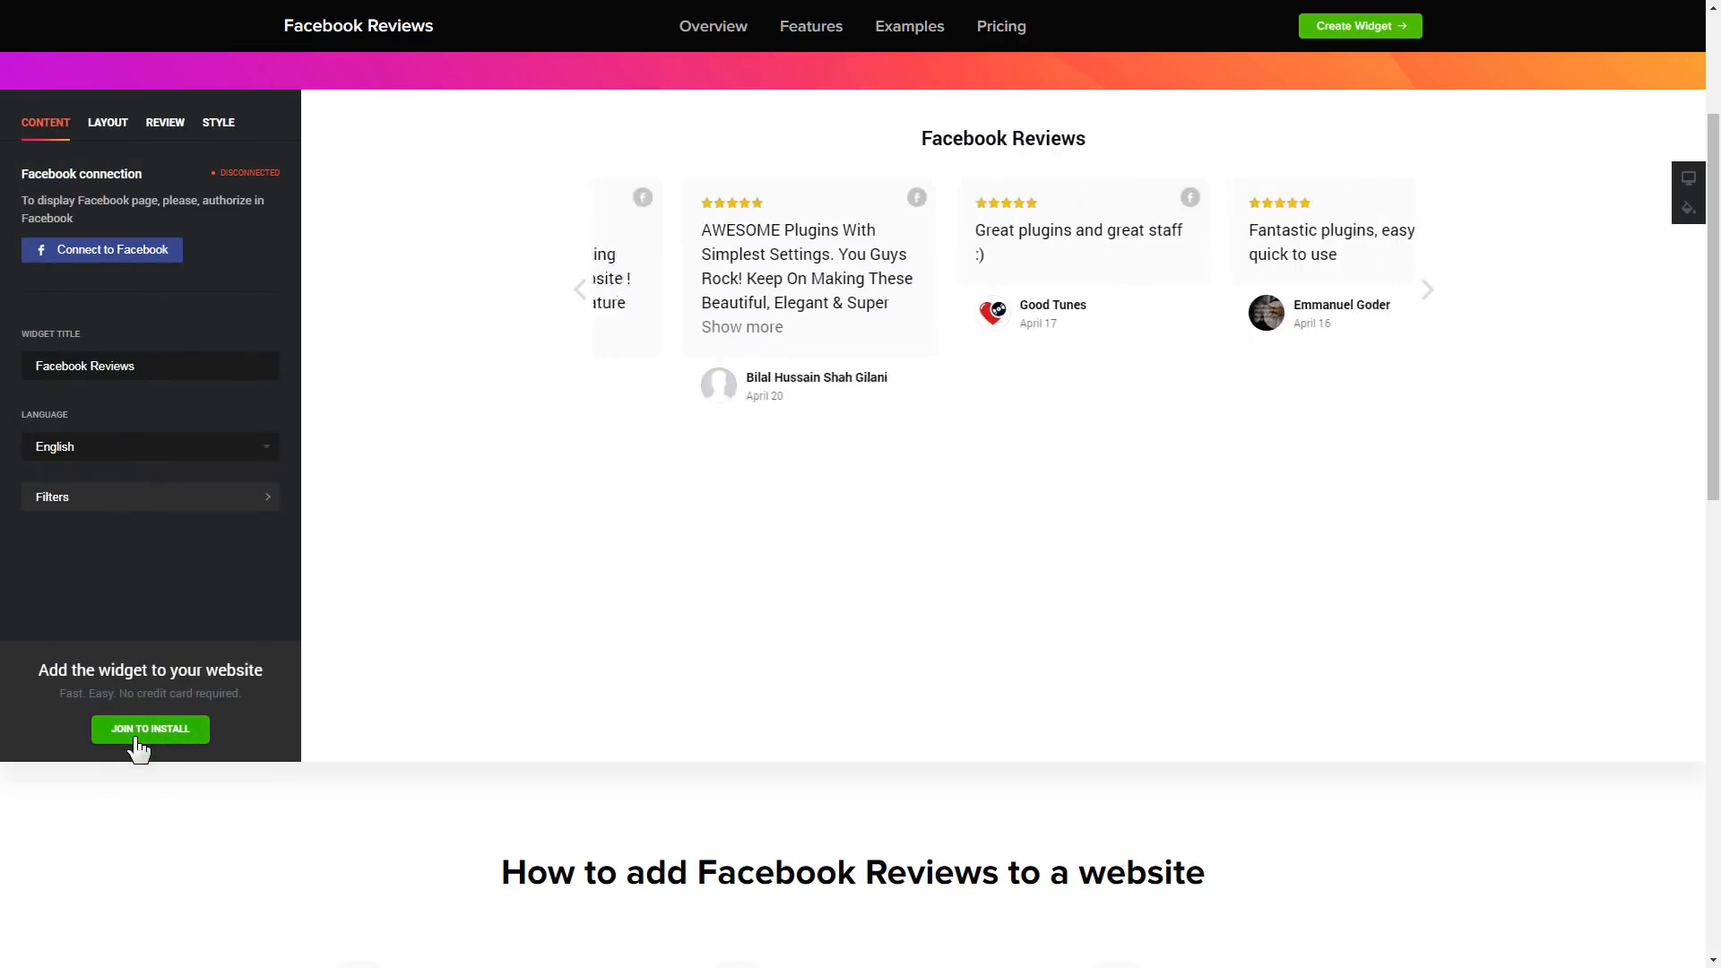
Step: Connect the widget to the Elfsight Facebook page, then review the Layout and Style settings
left_click(580, 288)
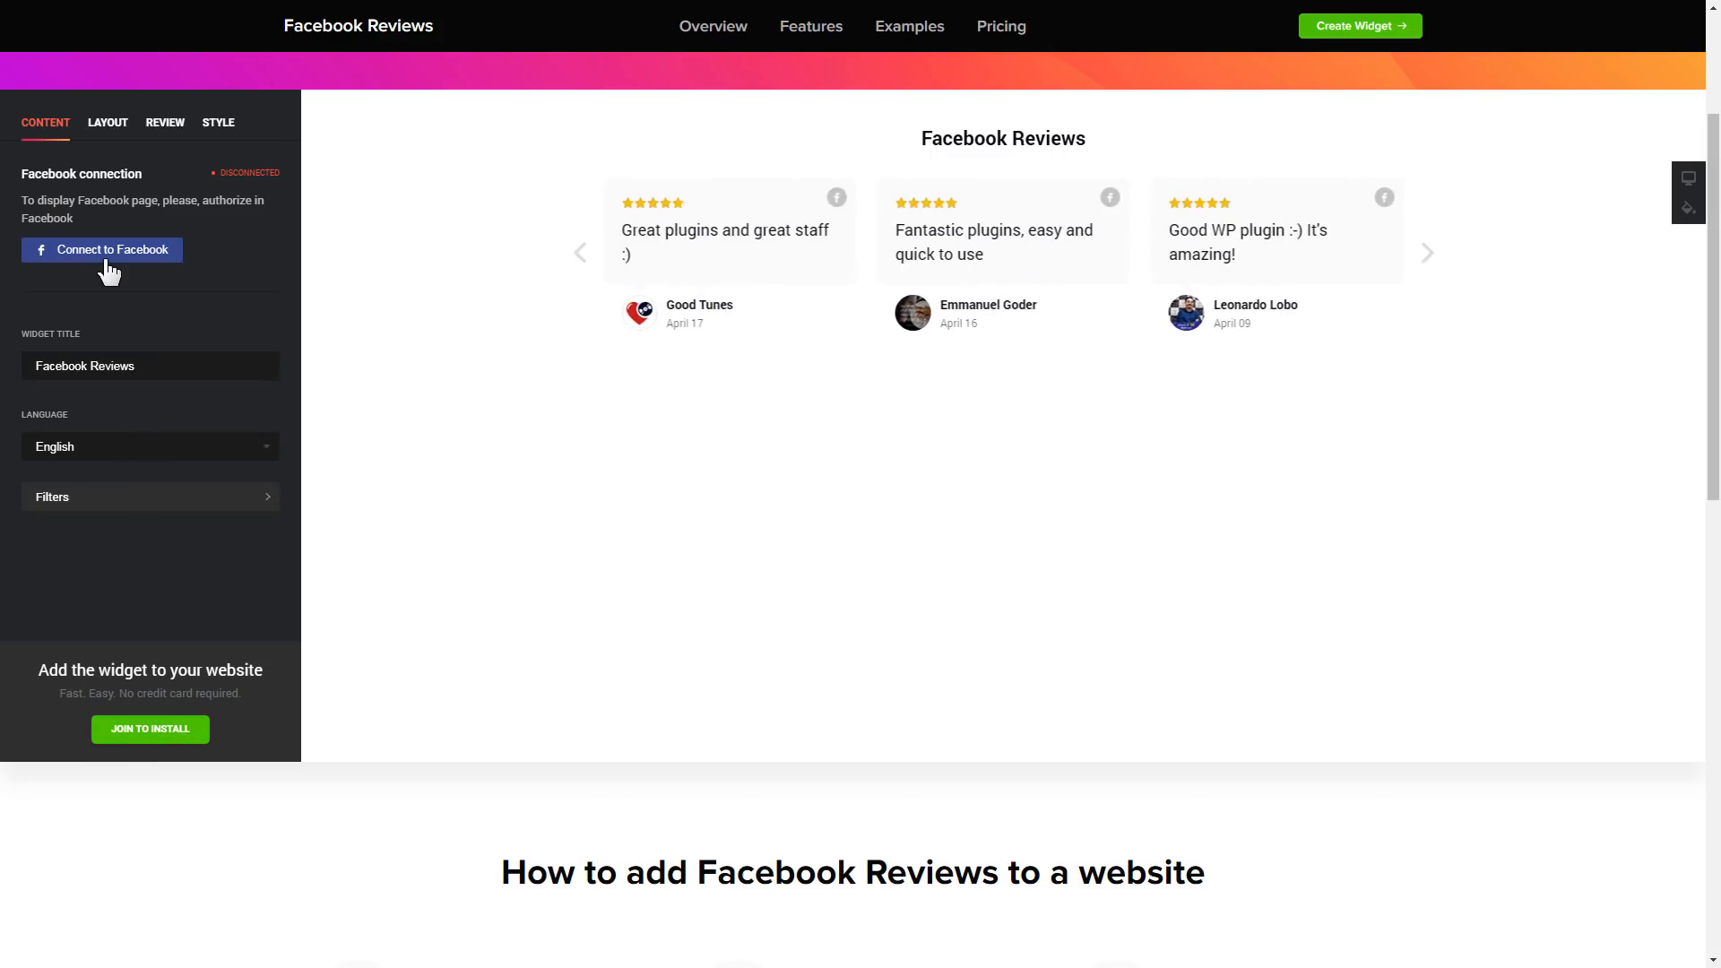
left_click(102, 249)
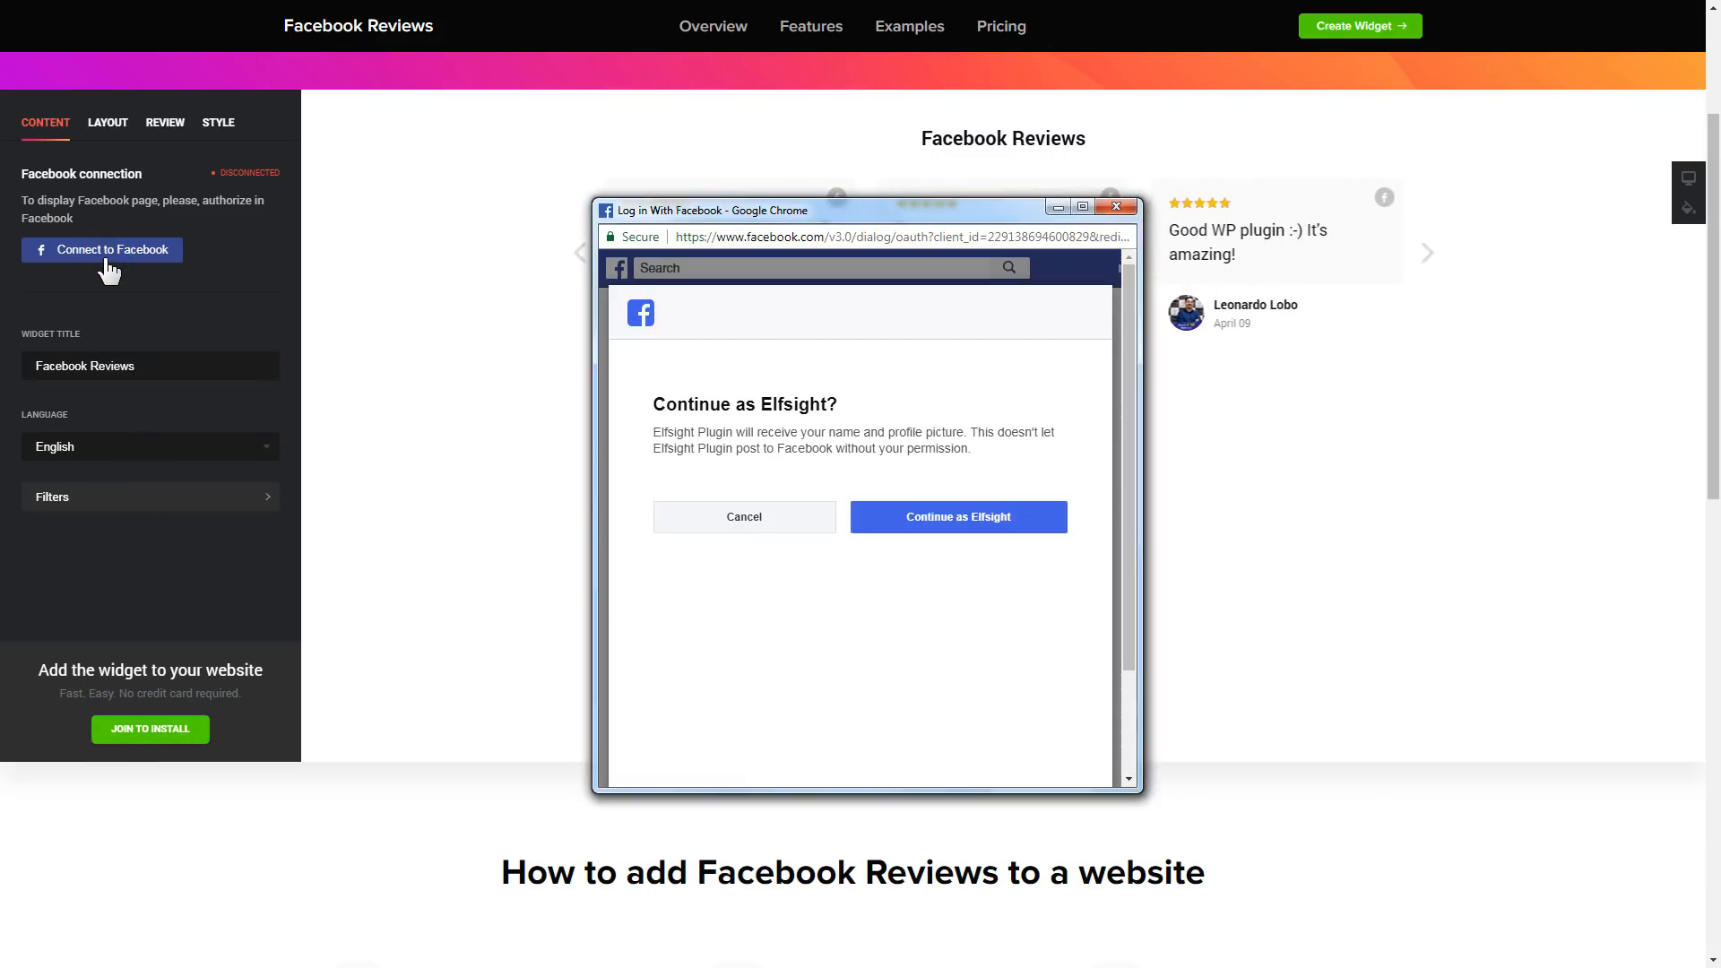
left_click(956, 516)
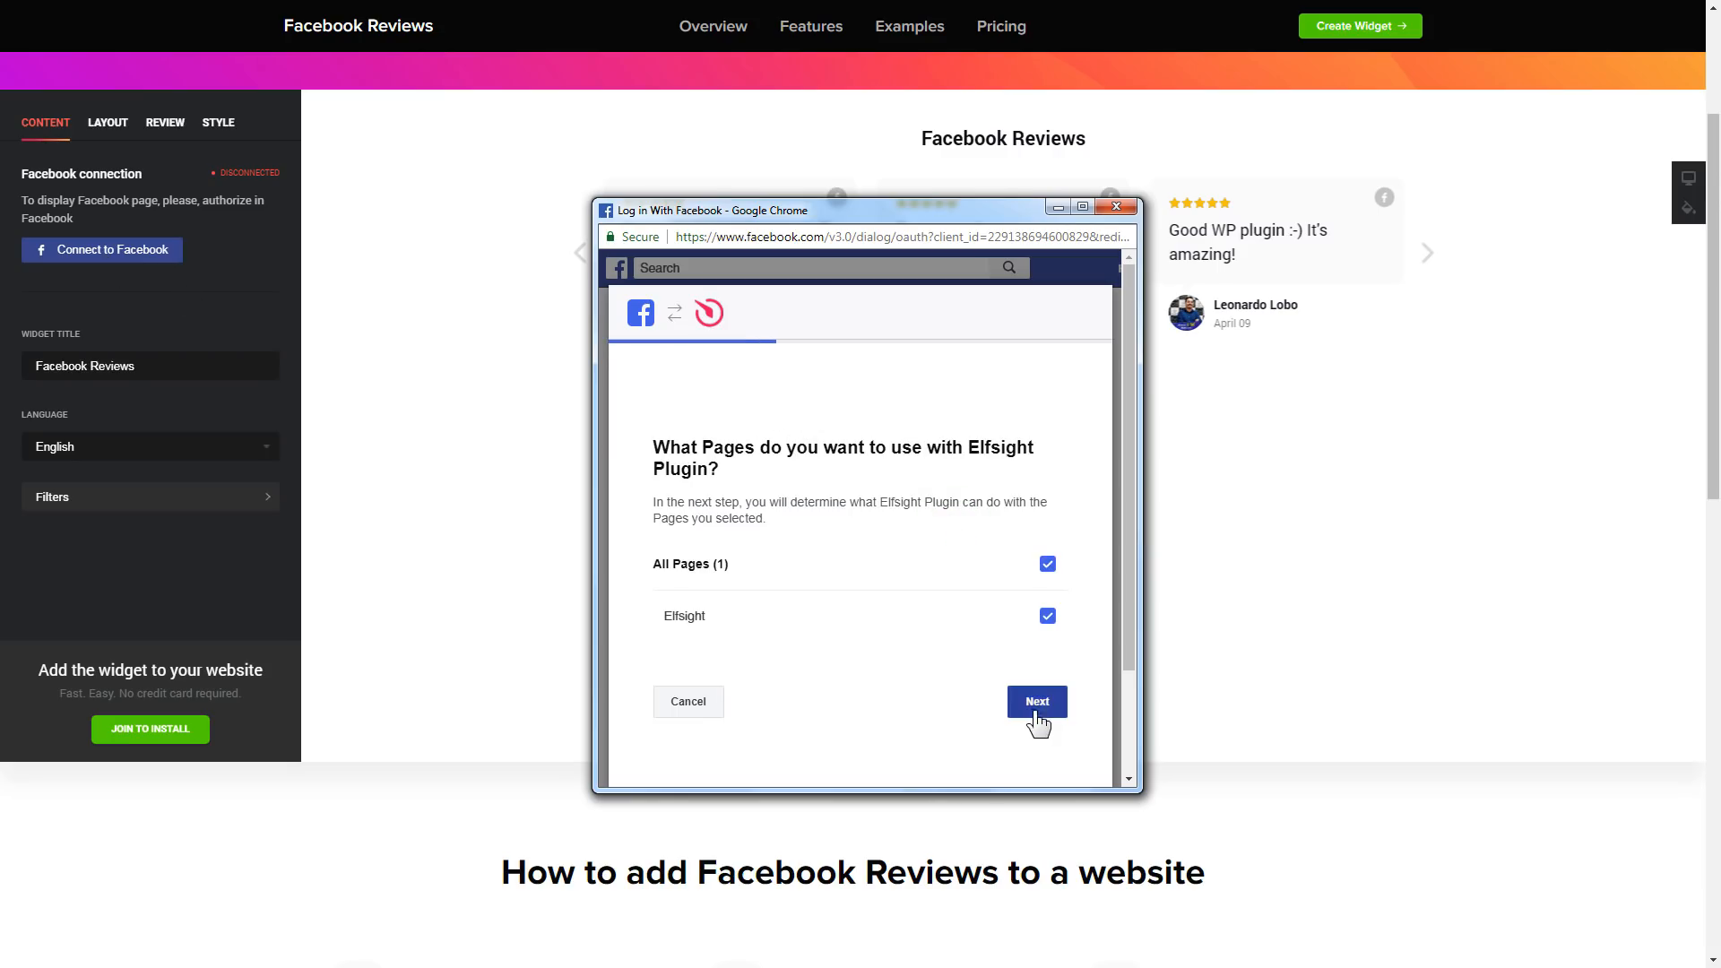
left_click(1033, 701)
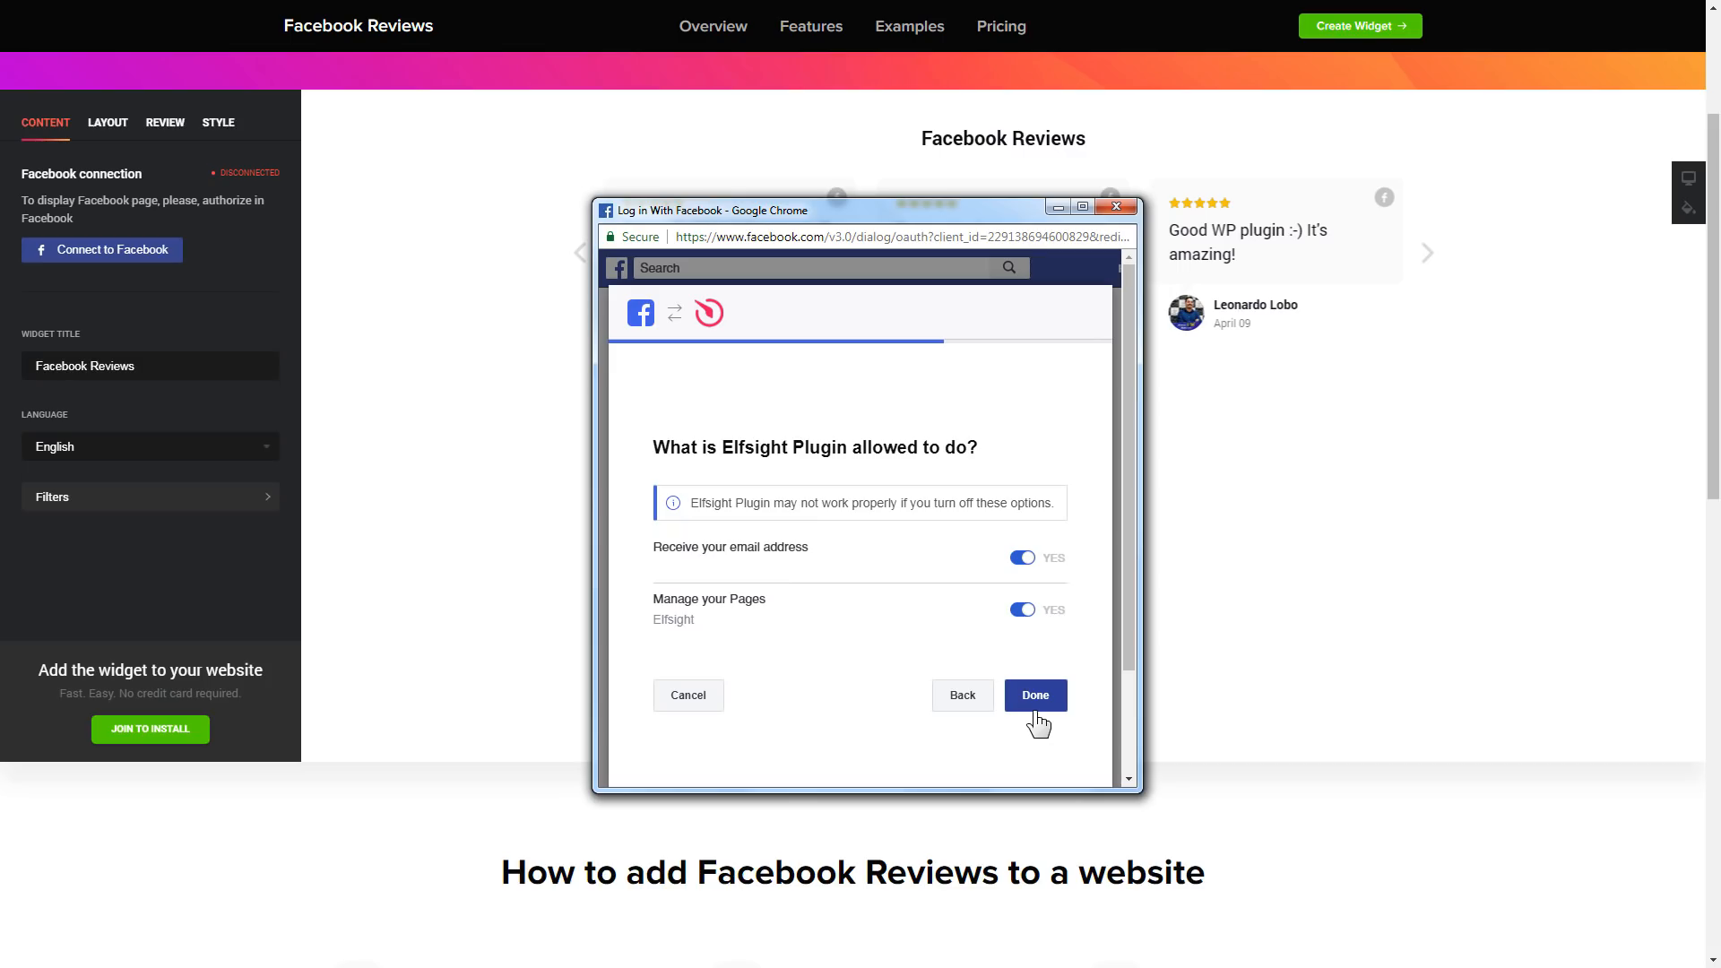
left_click(1032, 695)
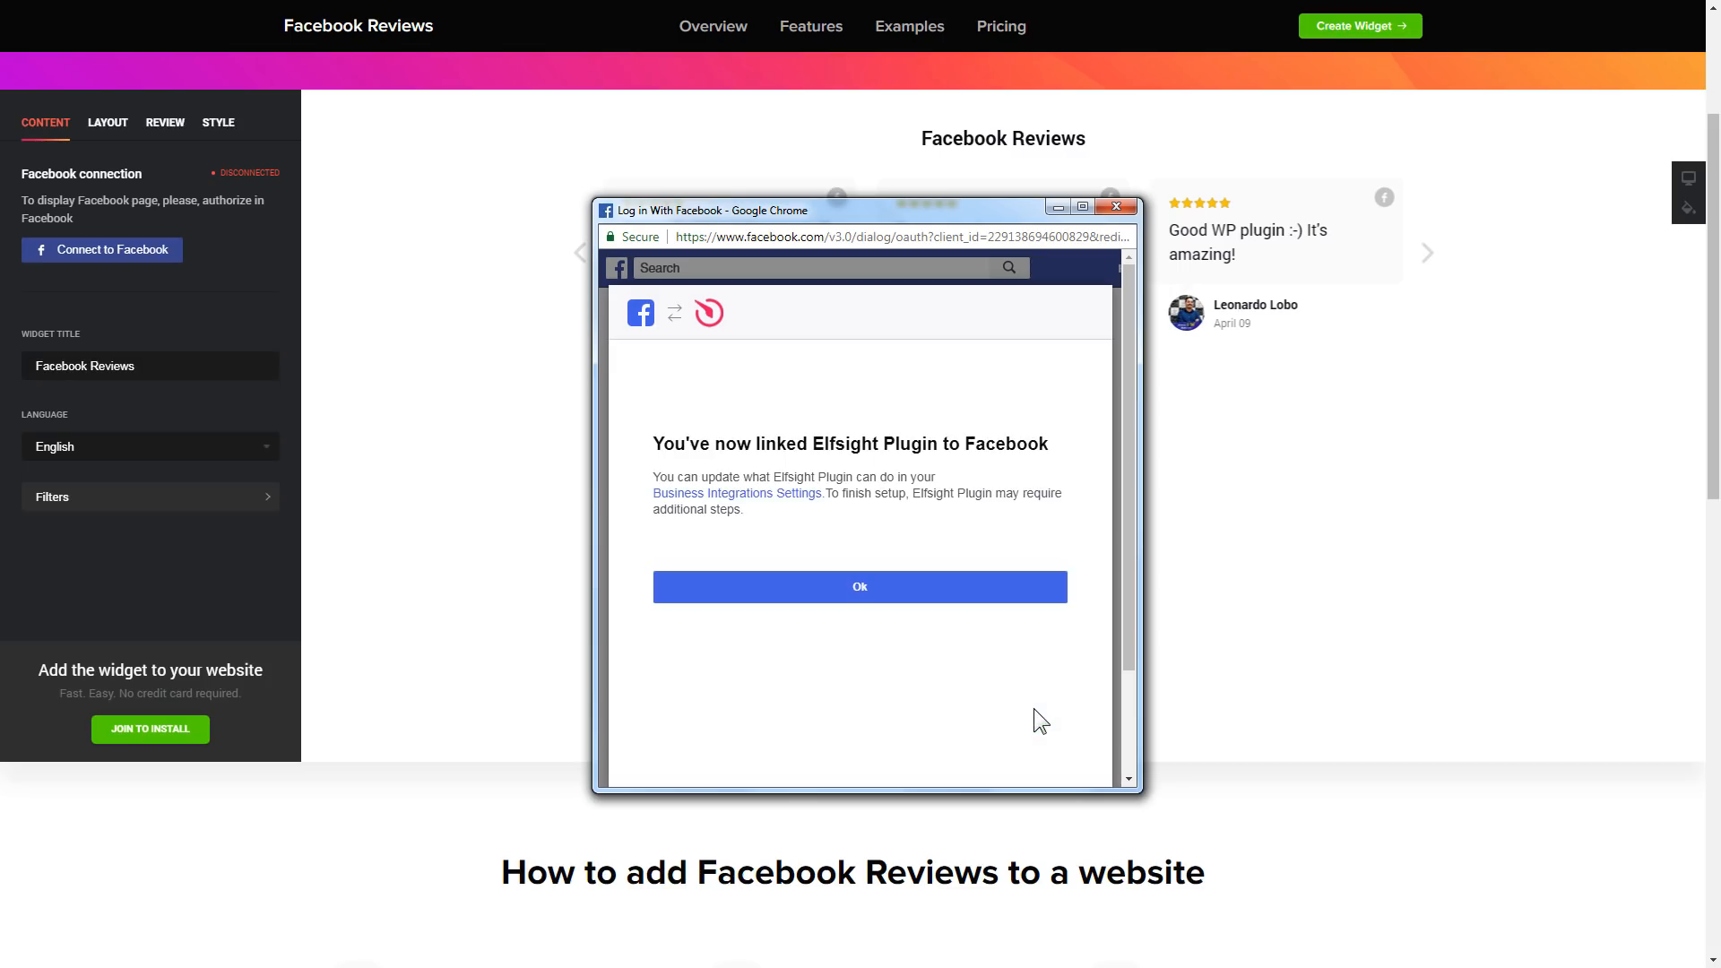
left_click(860, 586)
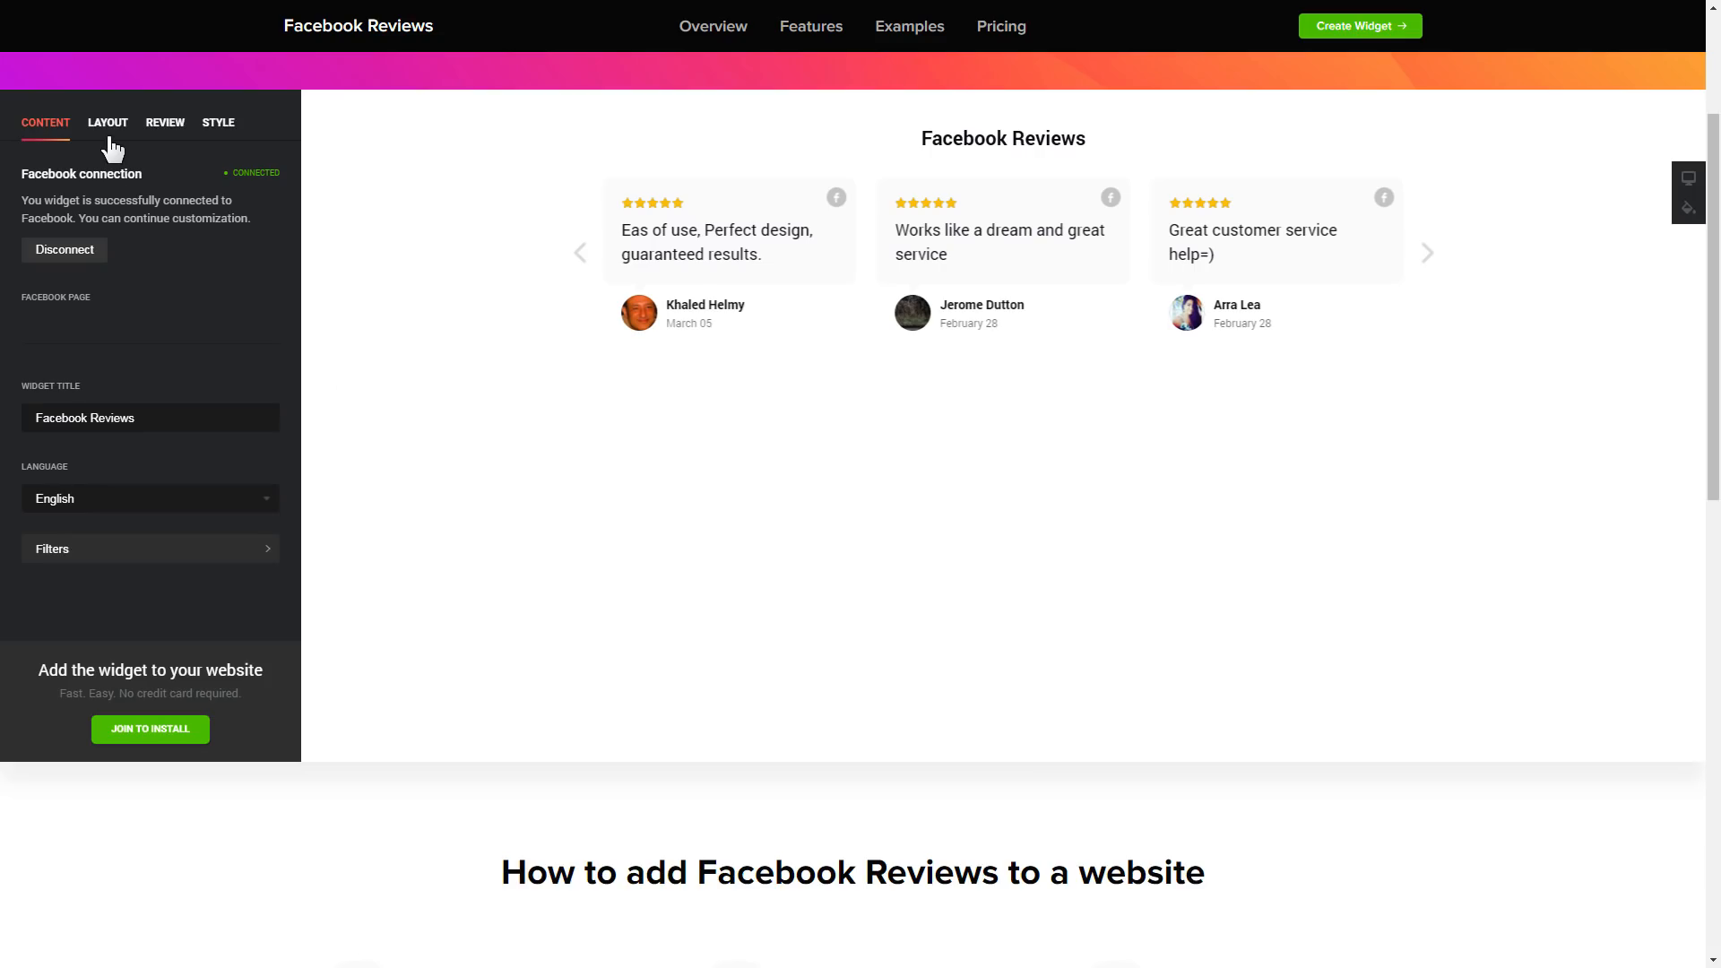
left_click(107, 123)
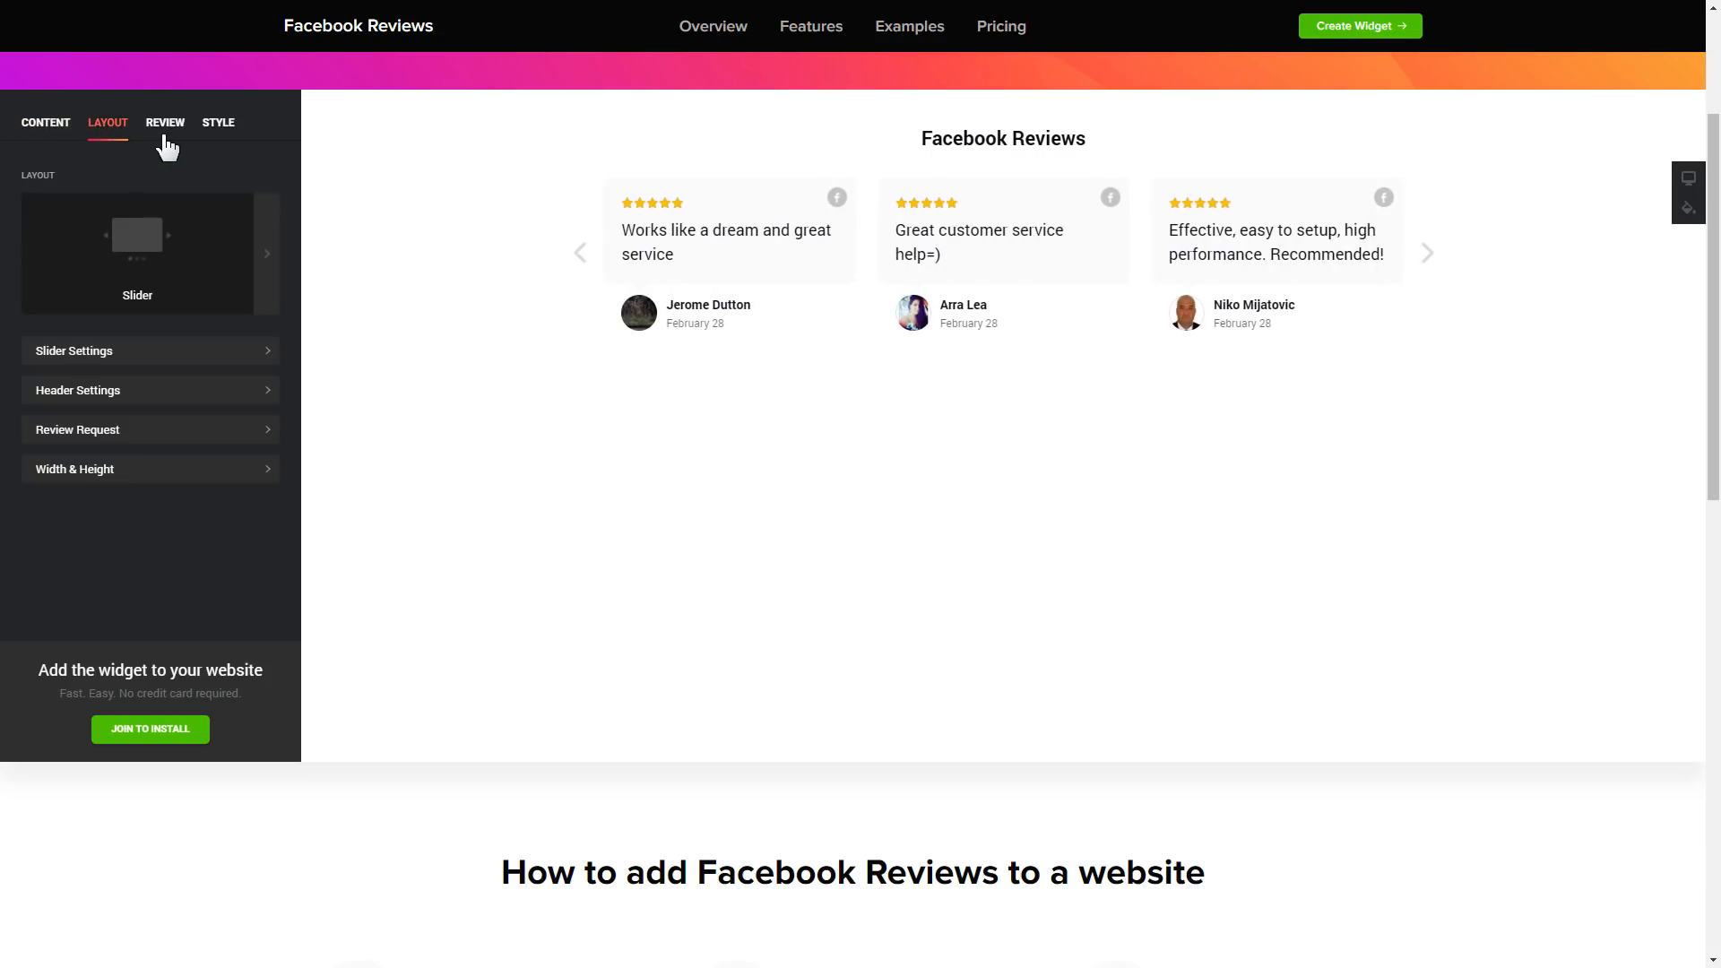
left_click(217, 122)
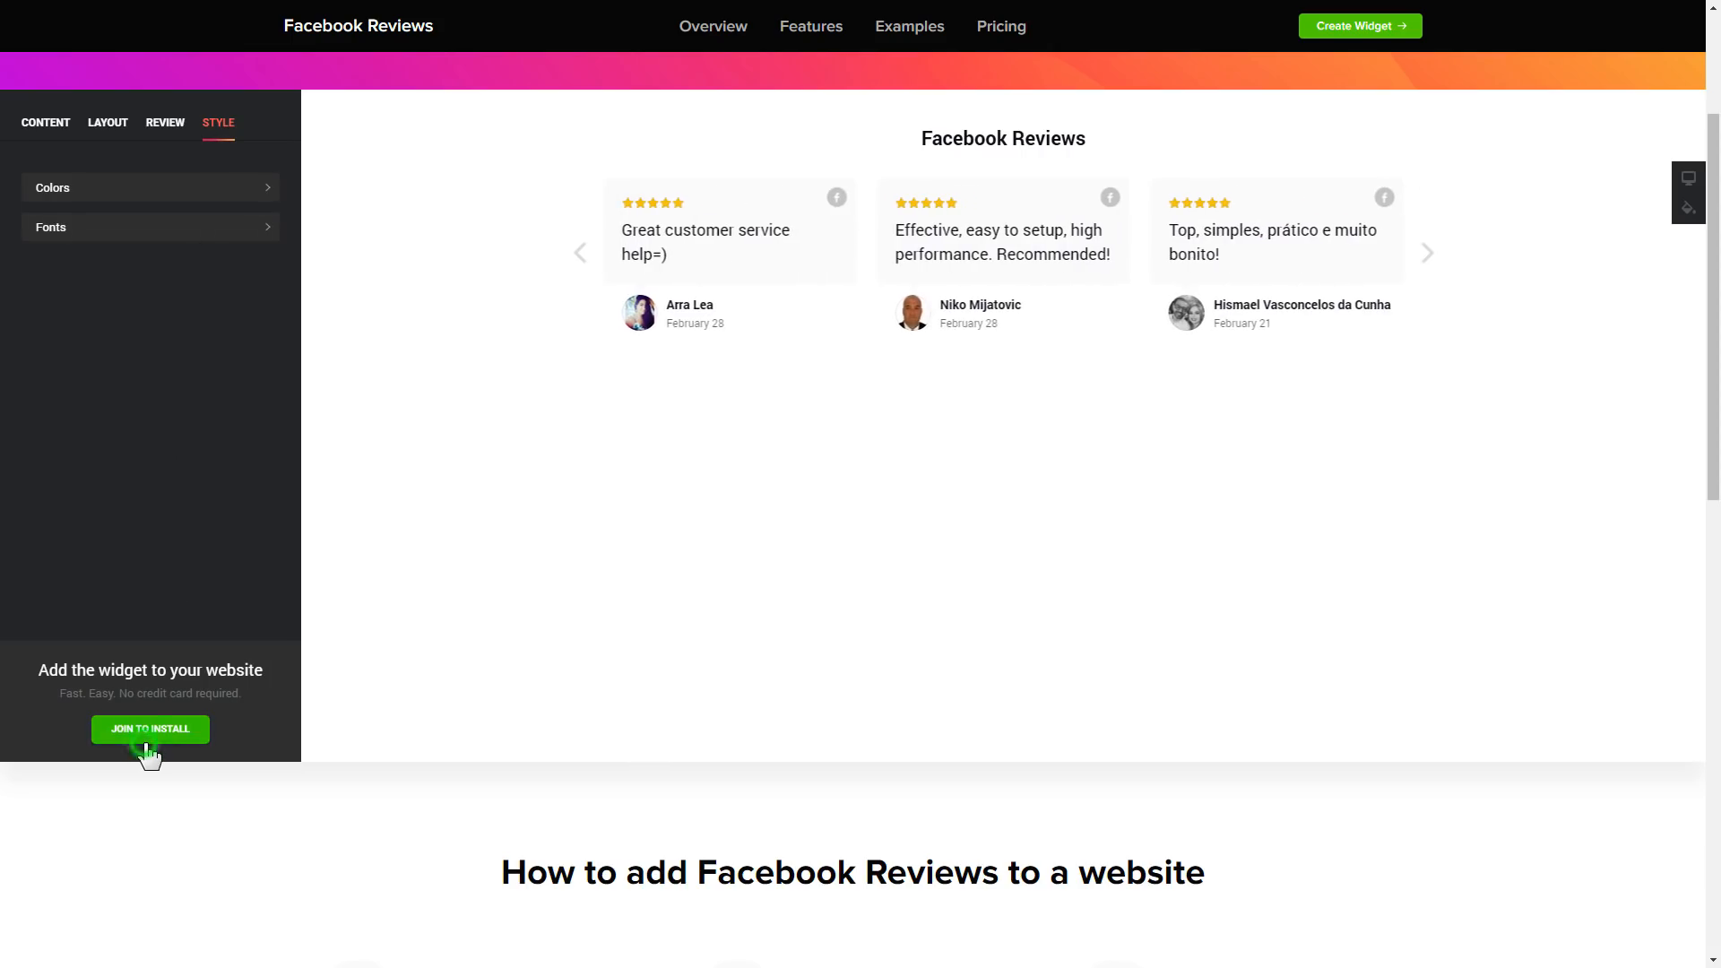
Step: Sign up for an Elfsight account through Join to Install and save the widget
left_click(150, 729)
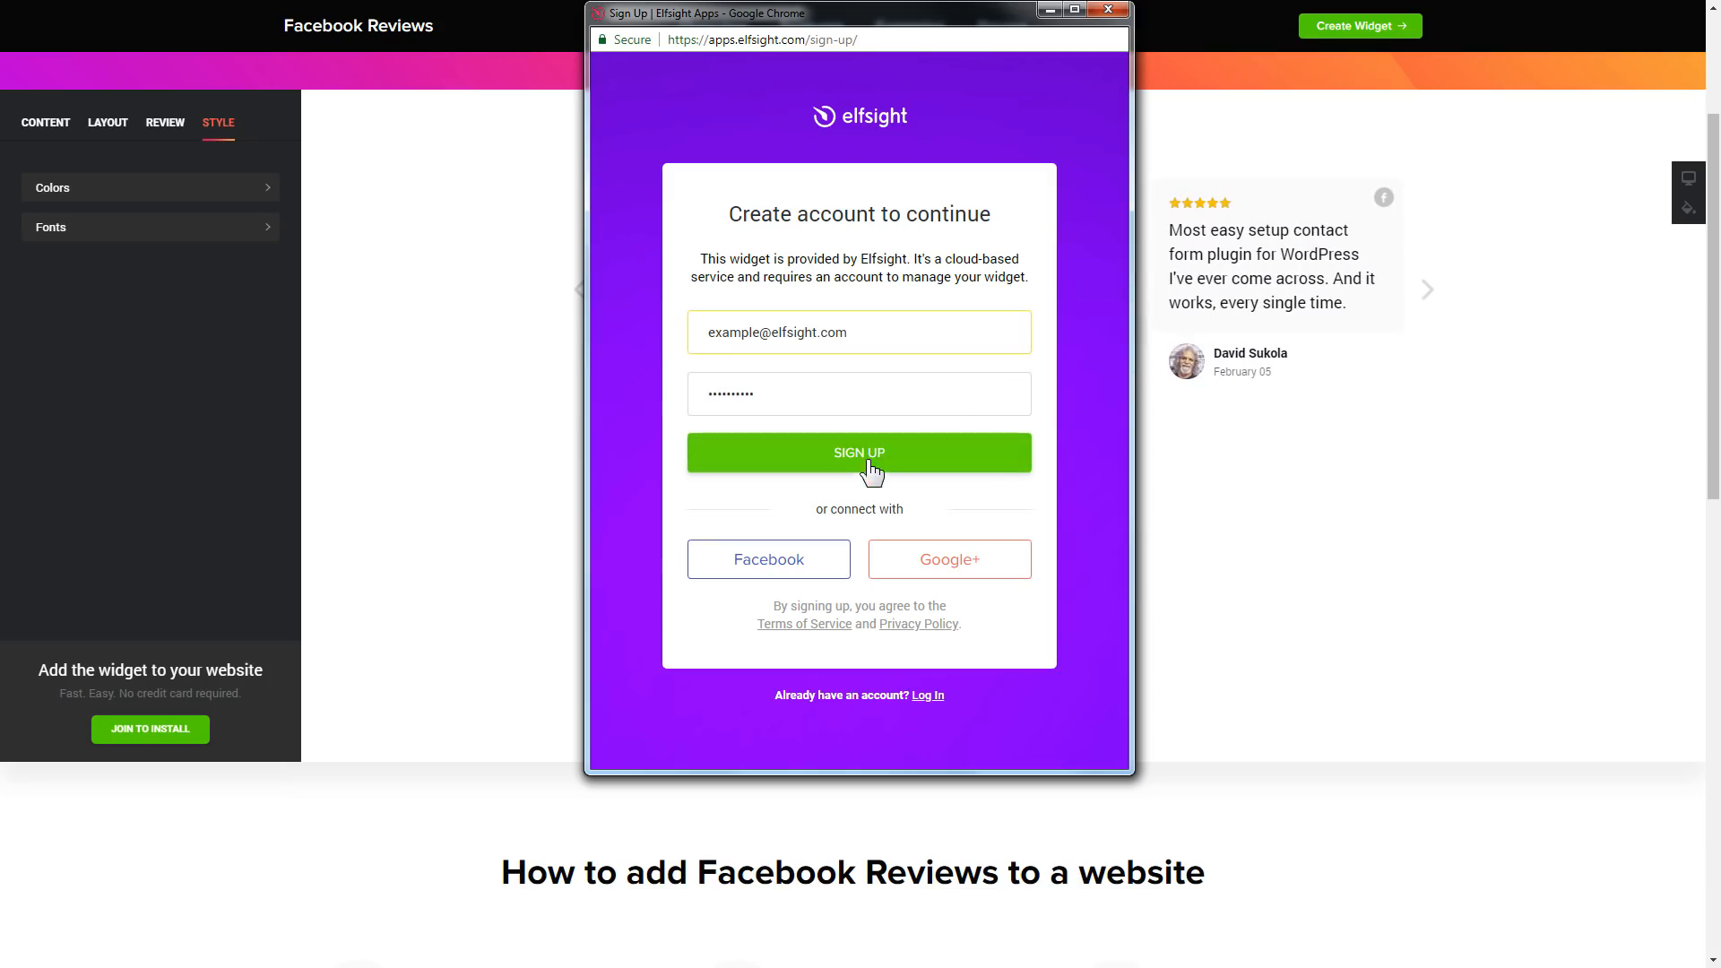
left_click(859, 451)
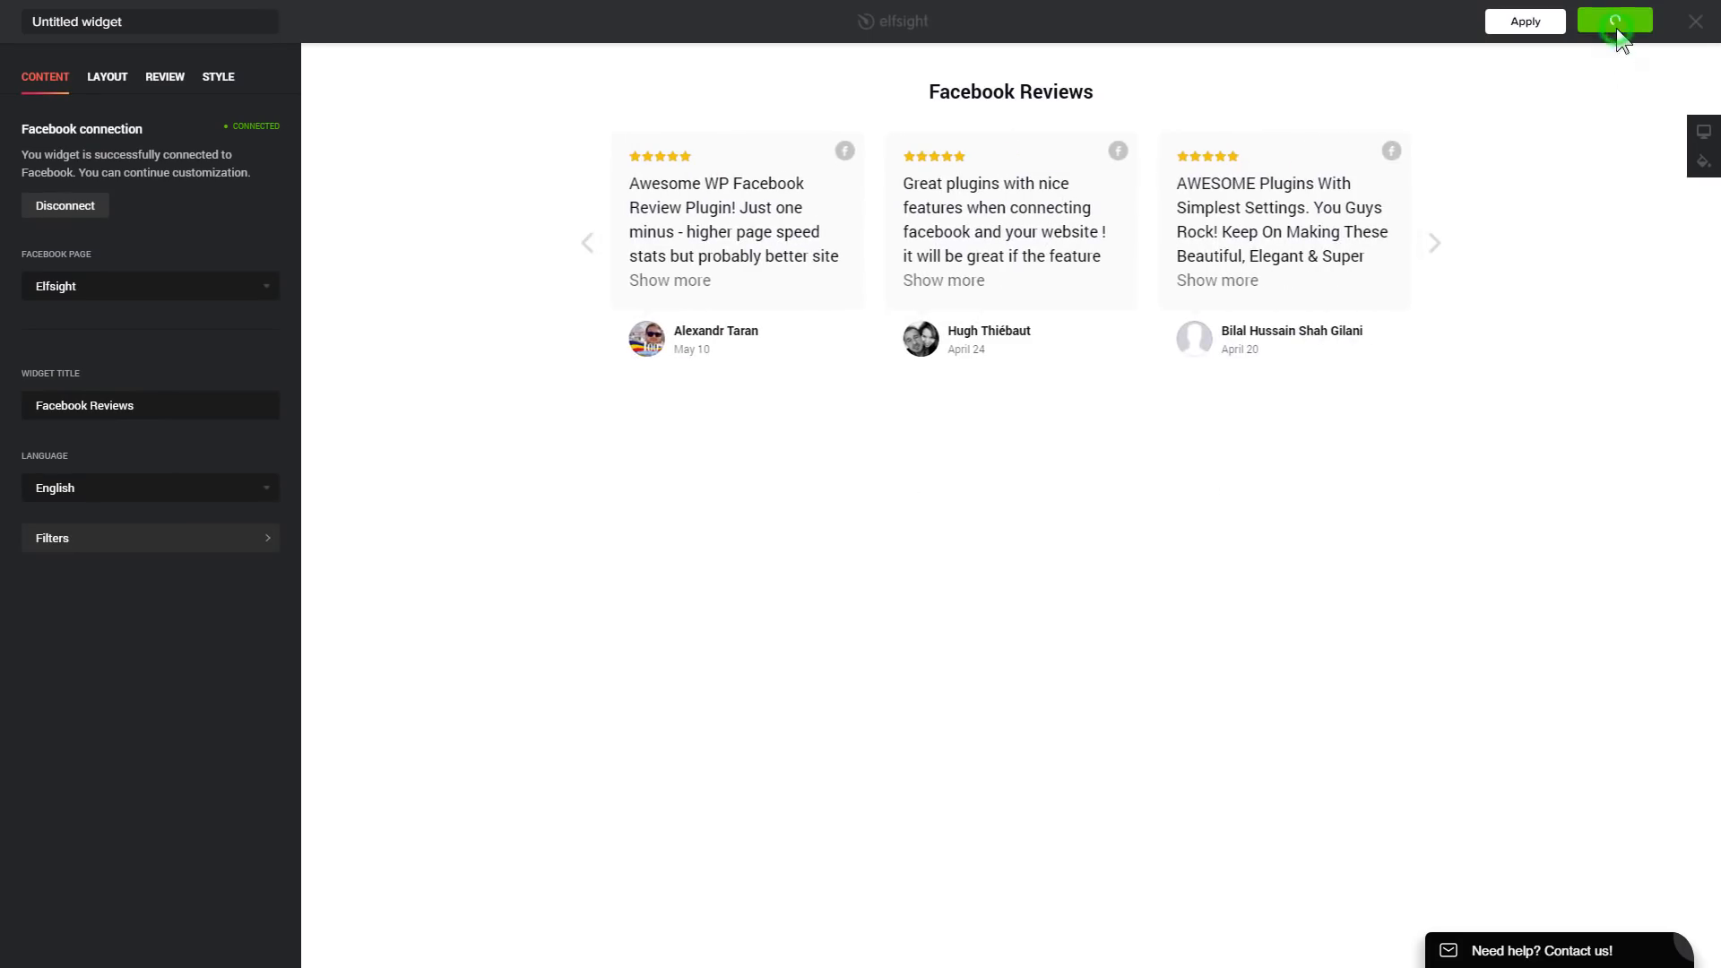
left_click(1613, 19)
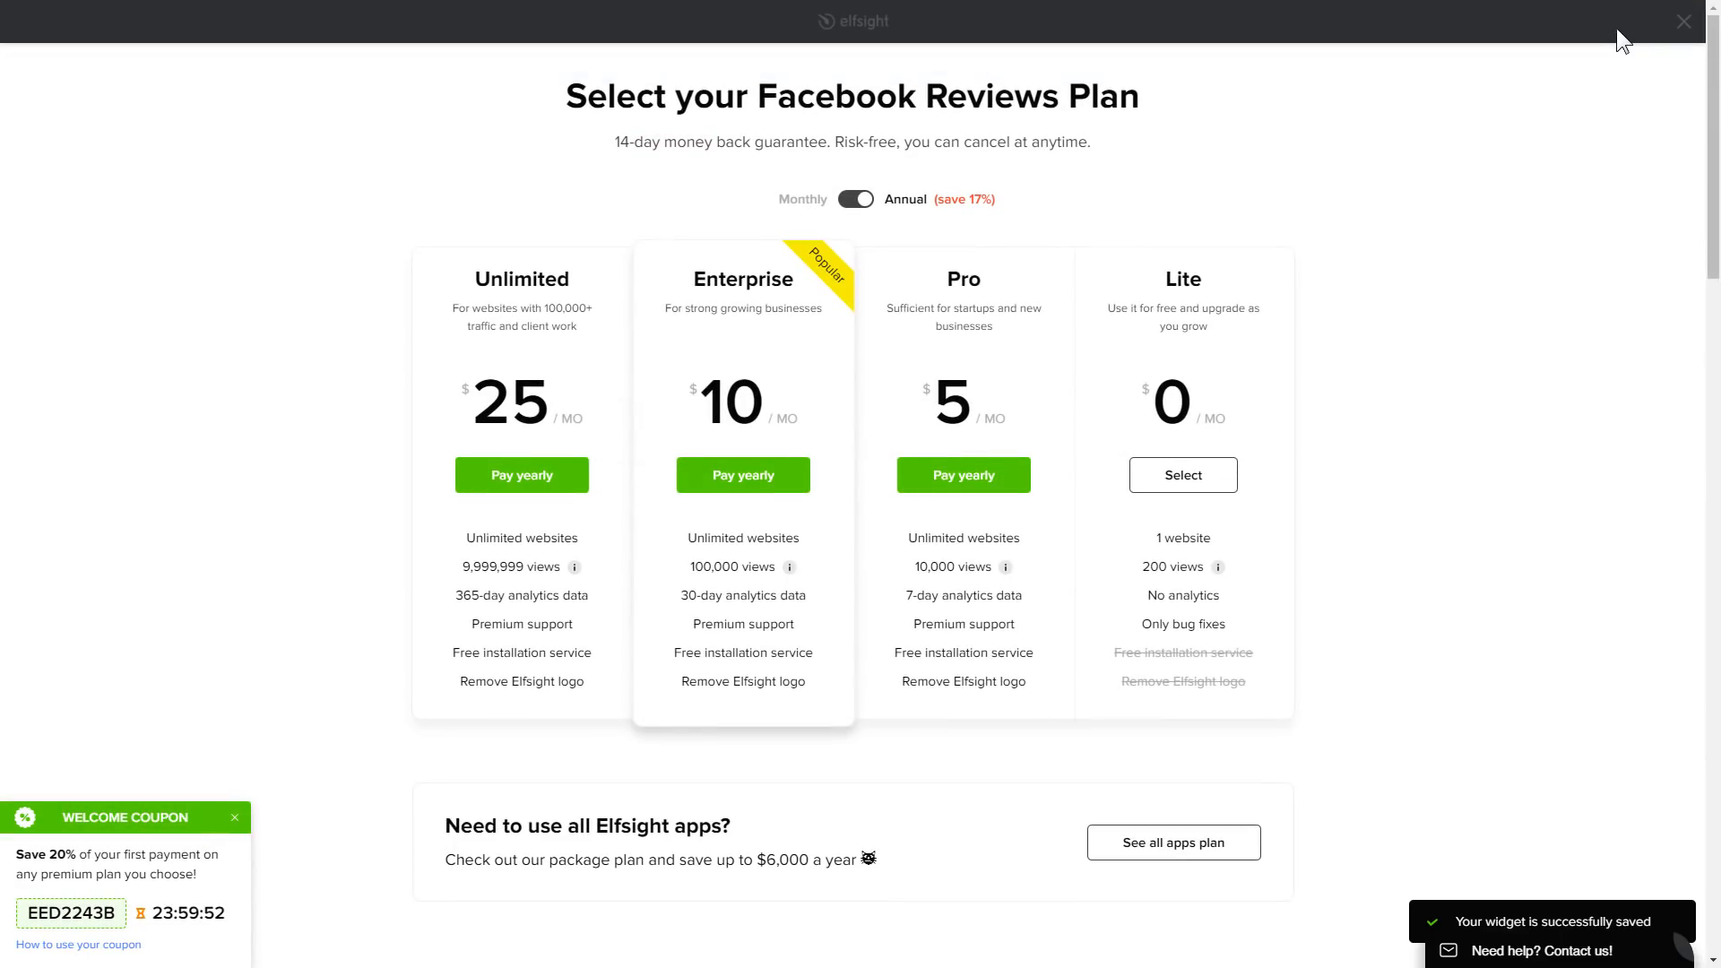
mouse_move(1325, 337)
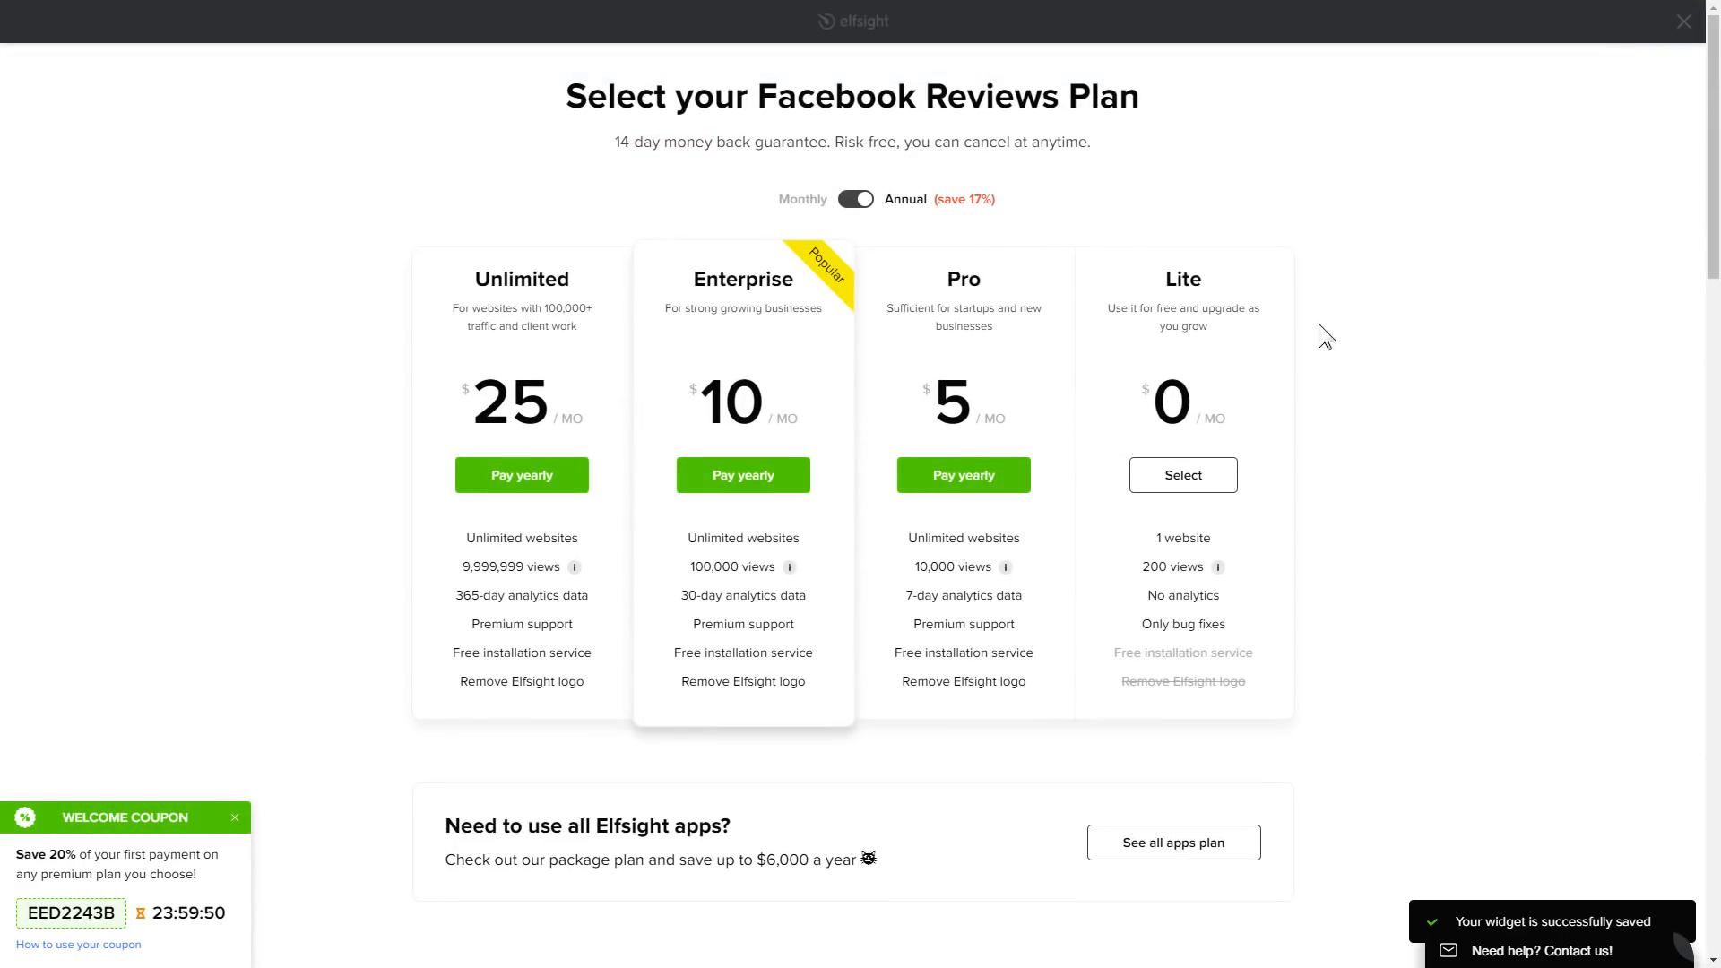
mouse_move(460, 349)
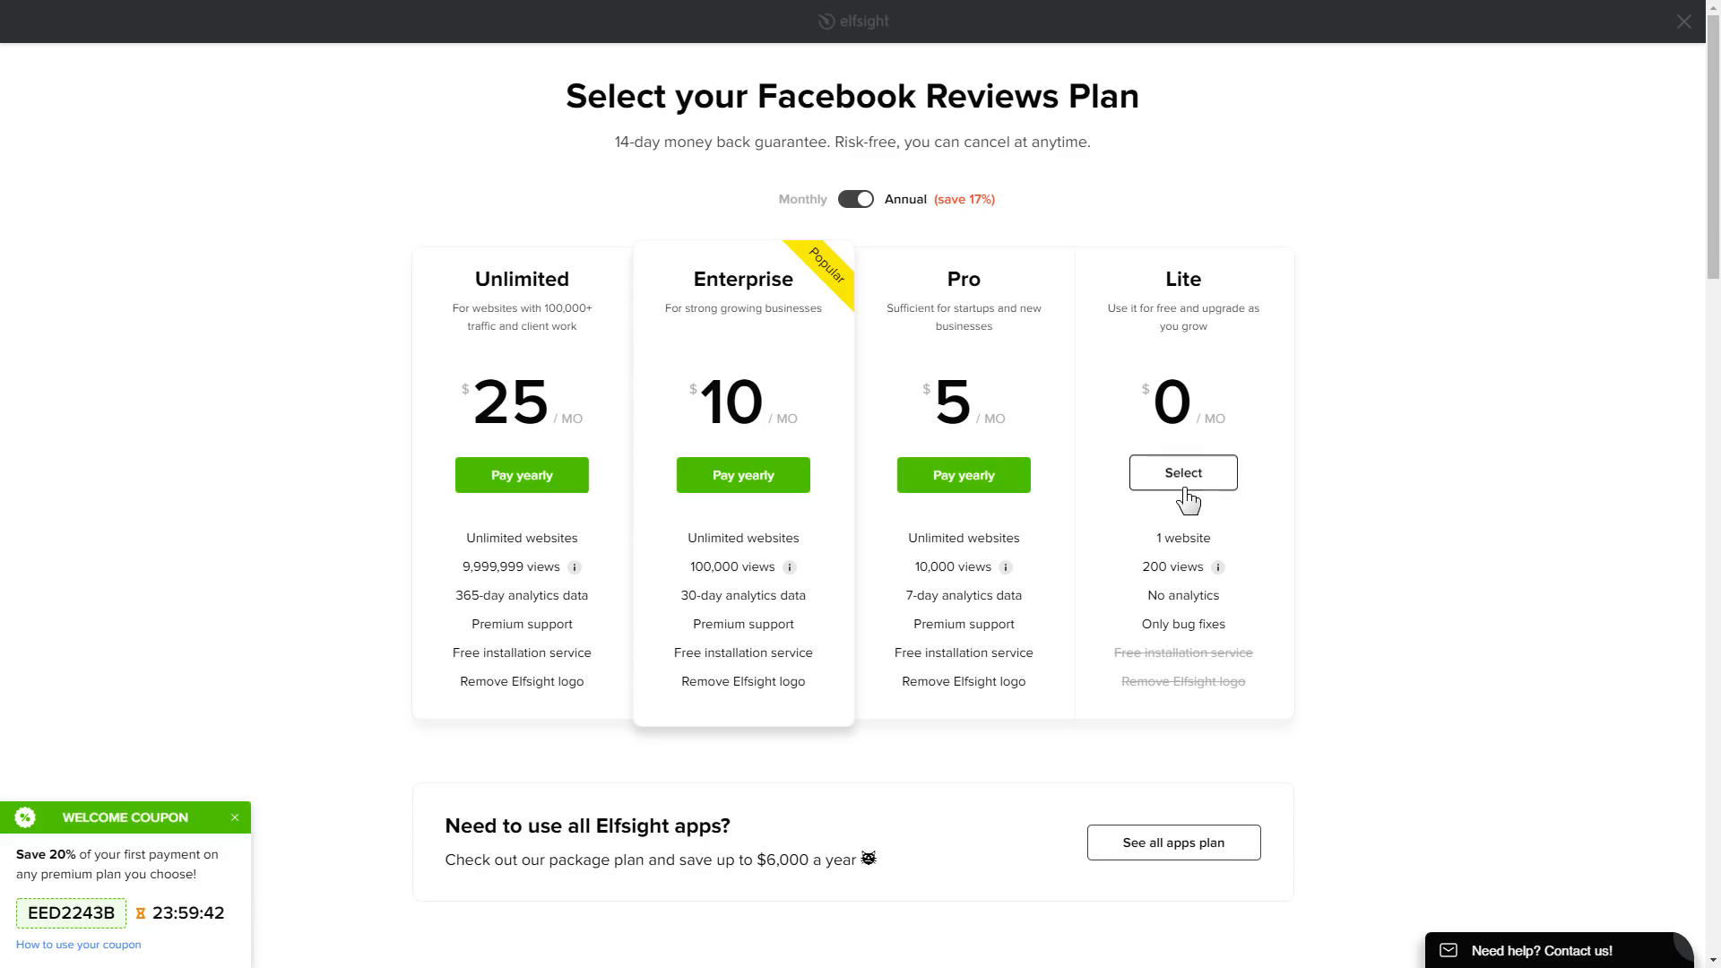
Step: Select the free Lite plan and copy the widget's Add to website embed code
left_click(1182, 472)
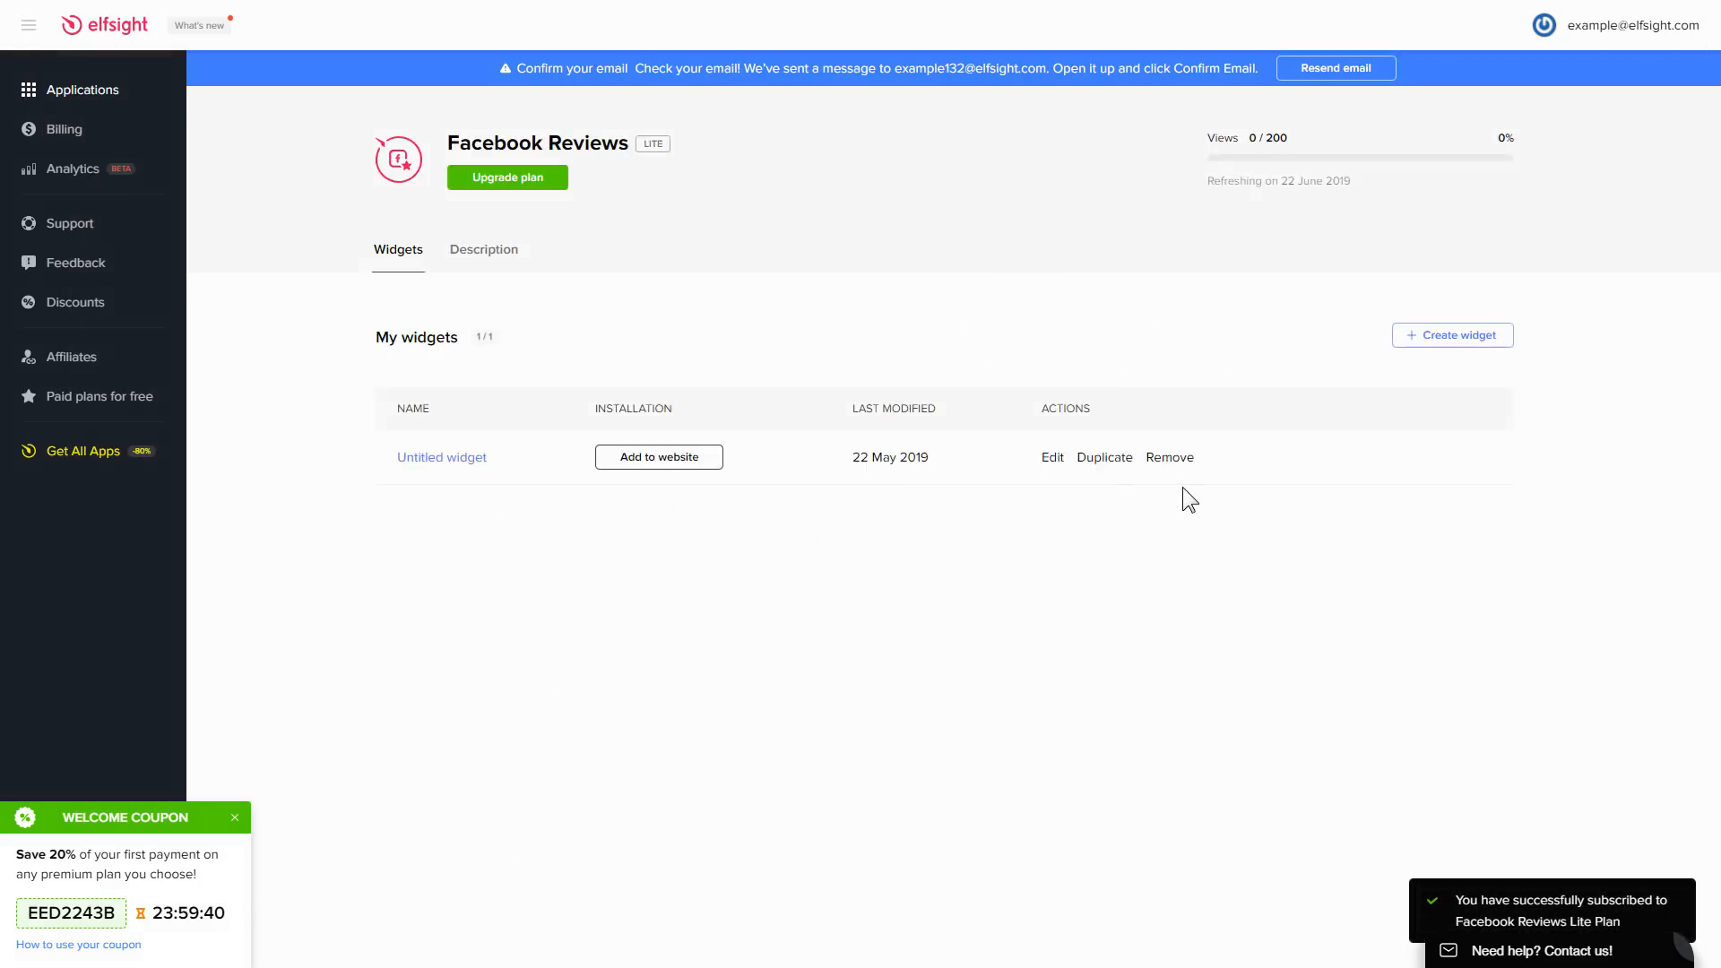
left_click(659, 456)
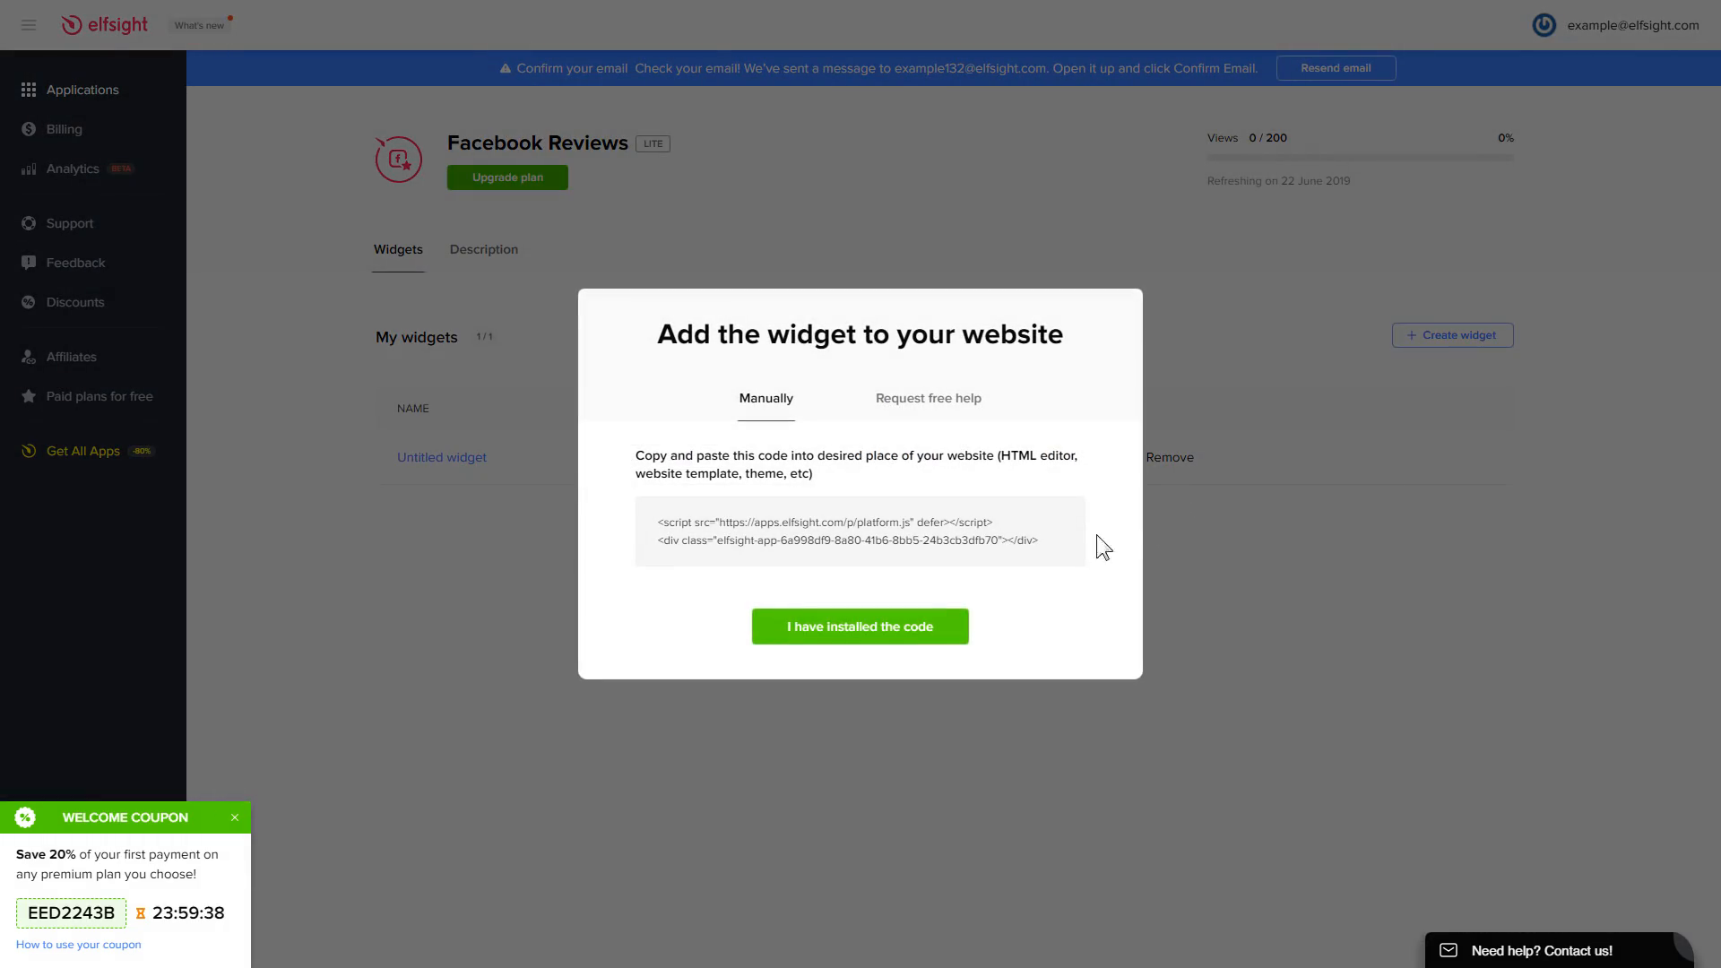
left_click(845, 532)
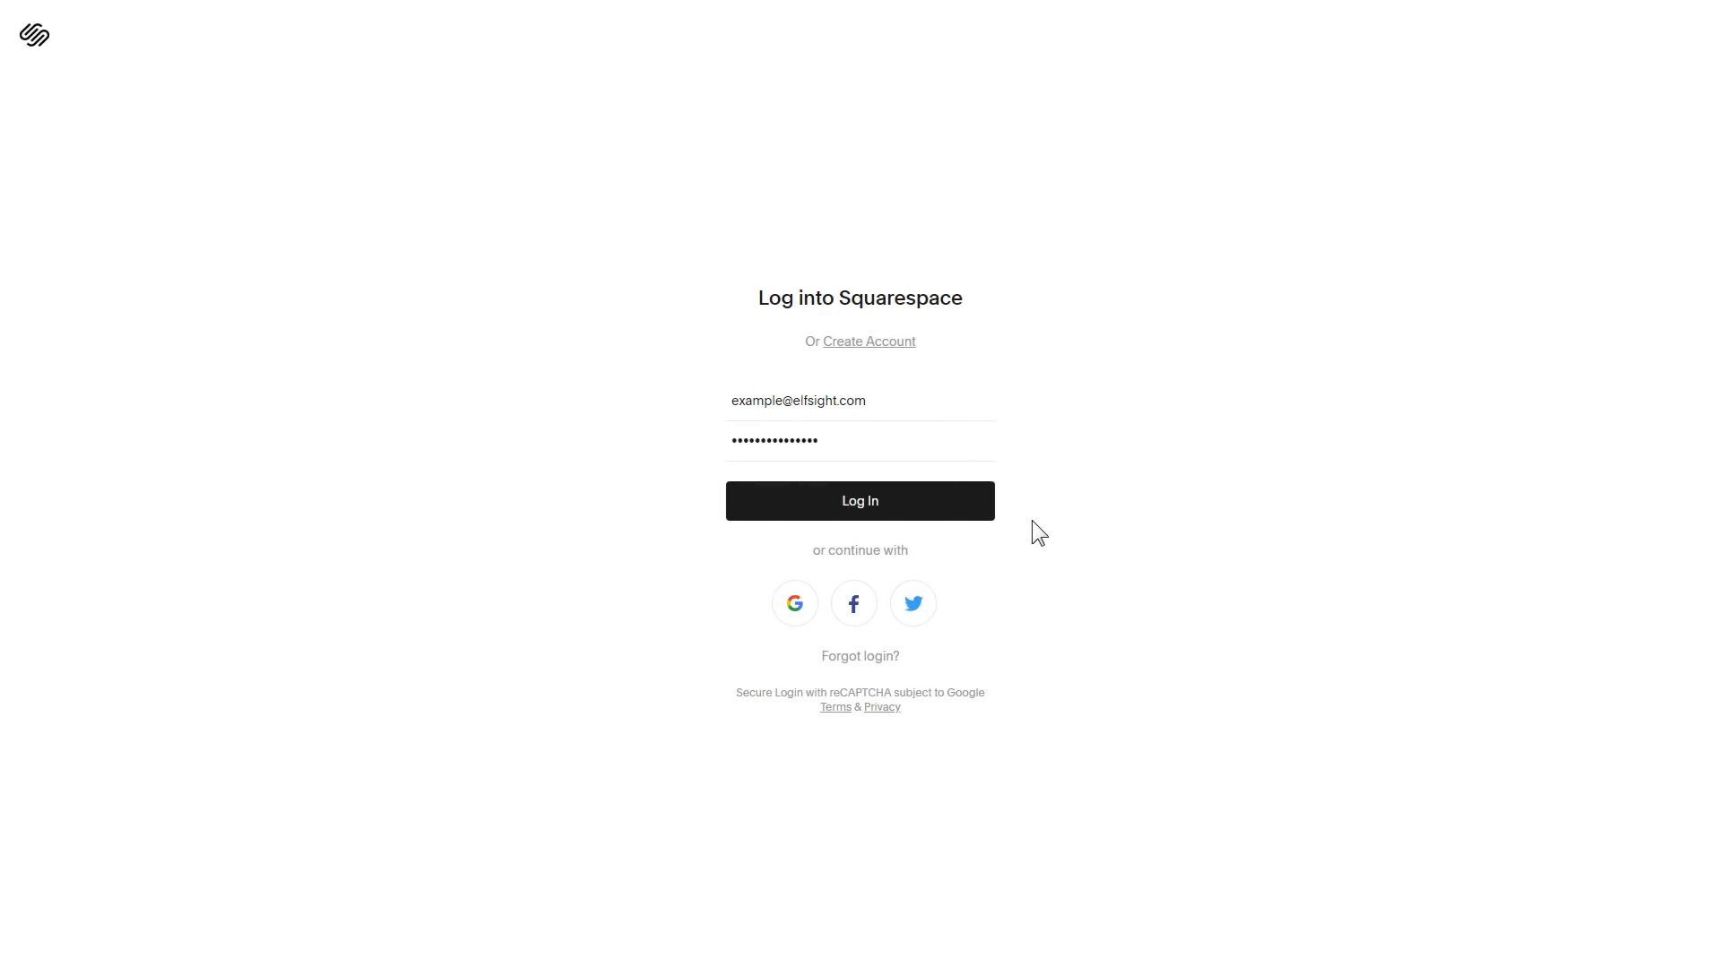
Step: Log into Squarespace and open the Mojave Desert site in the editor
left_click(860, 500)
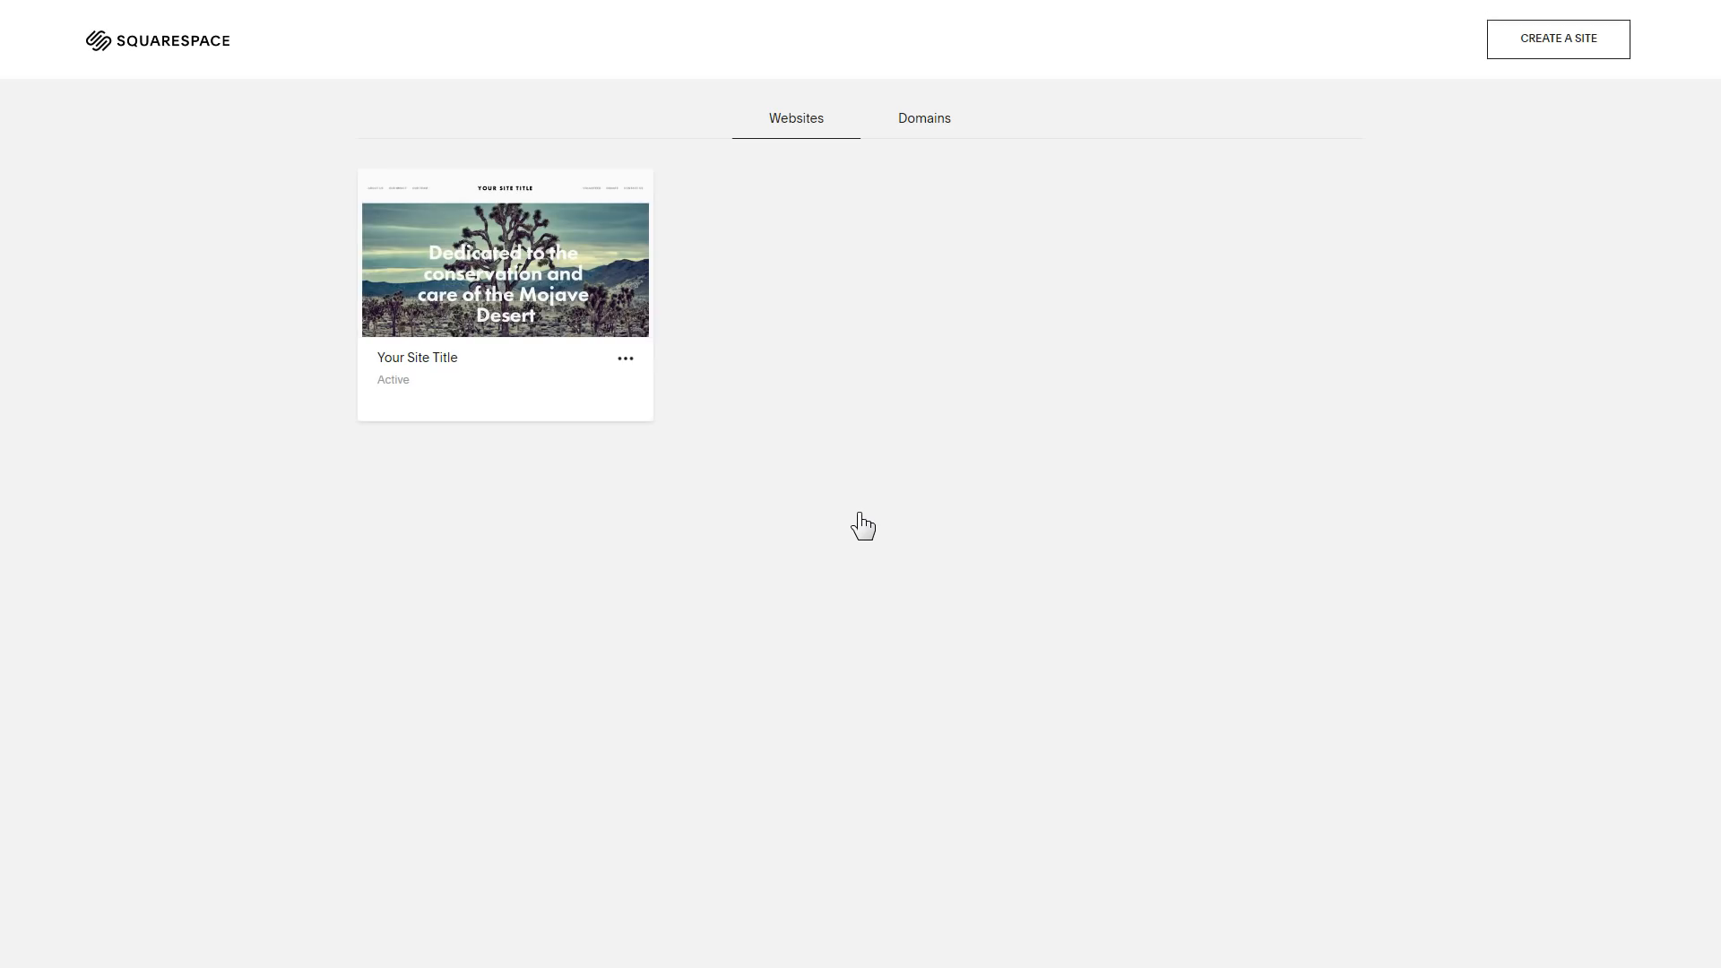
mouse_move(504, 269)
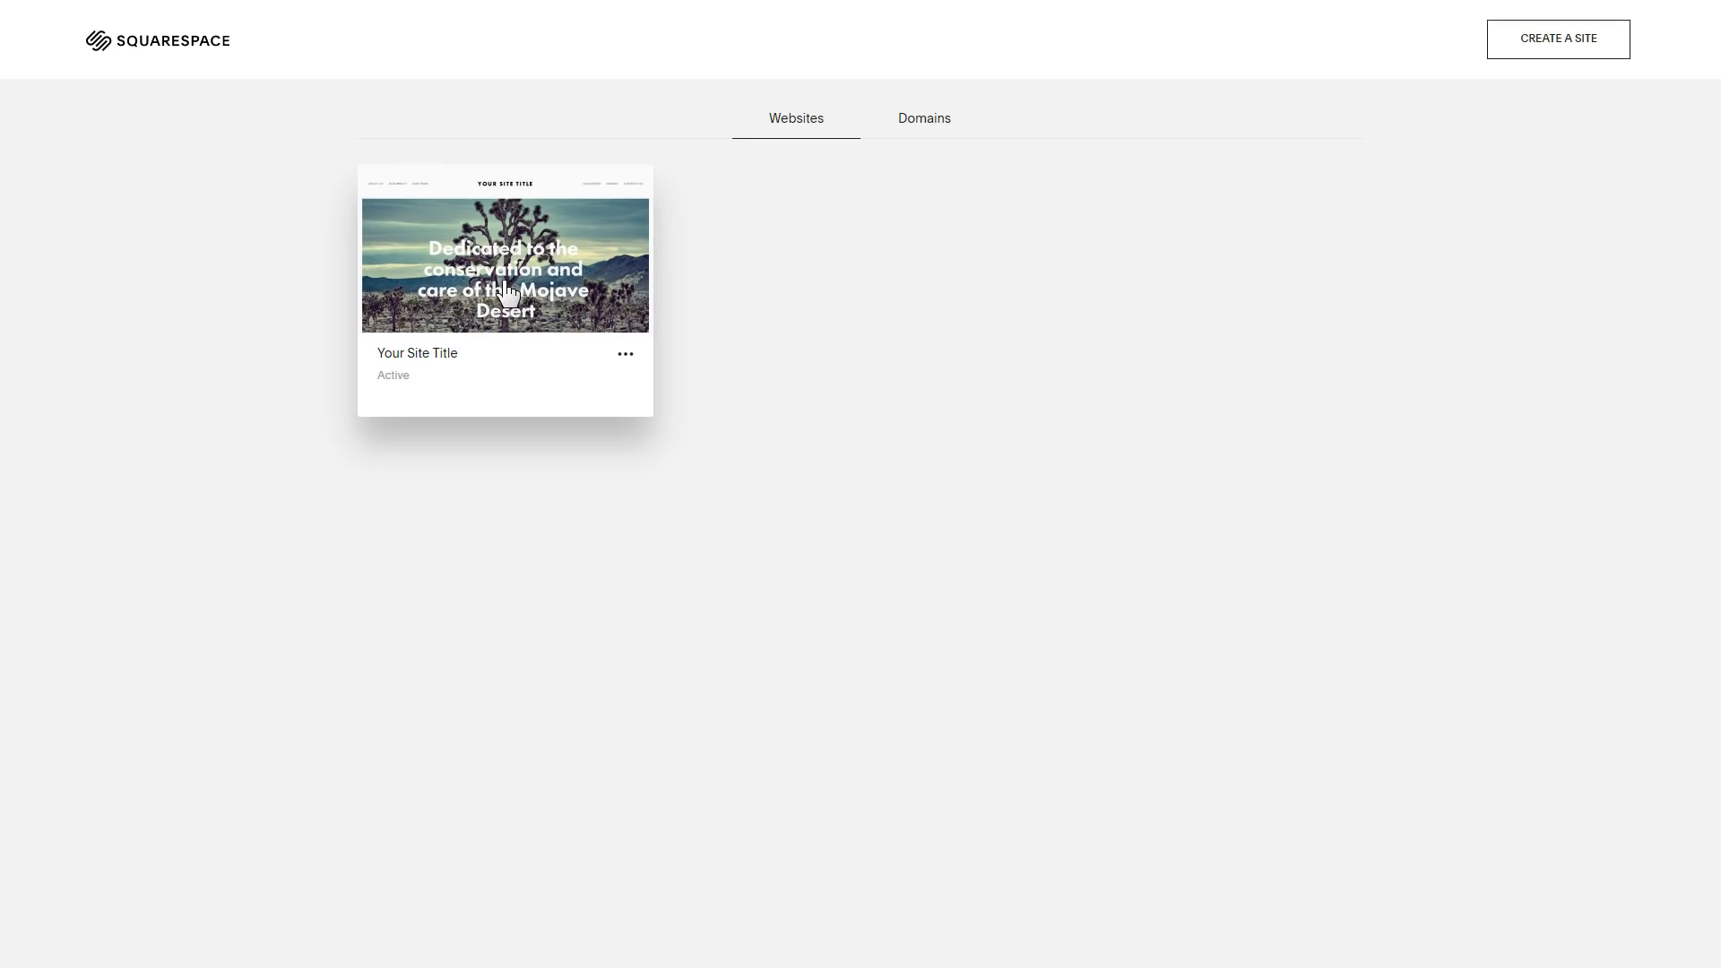
left_click(504, 264)
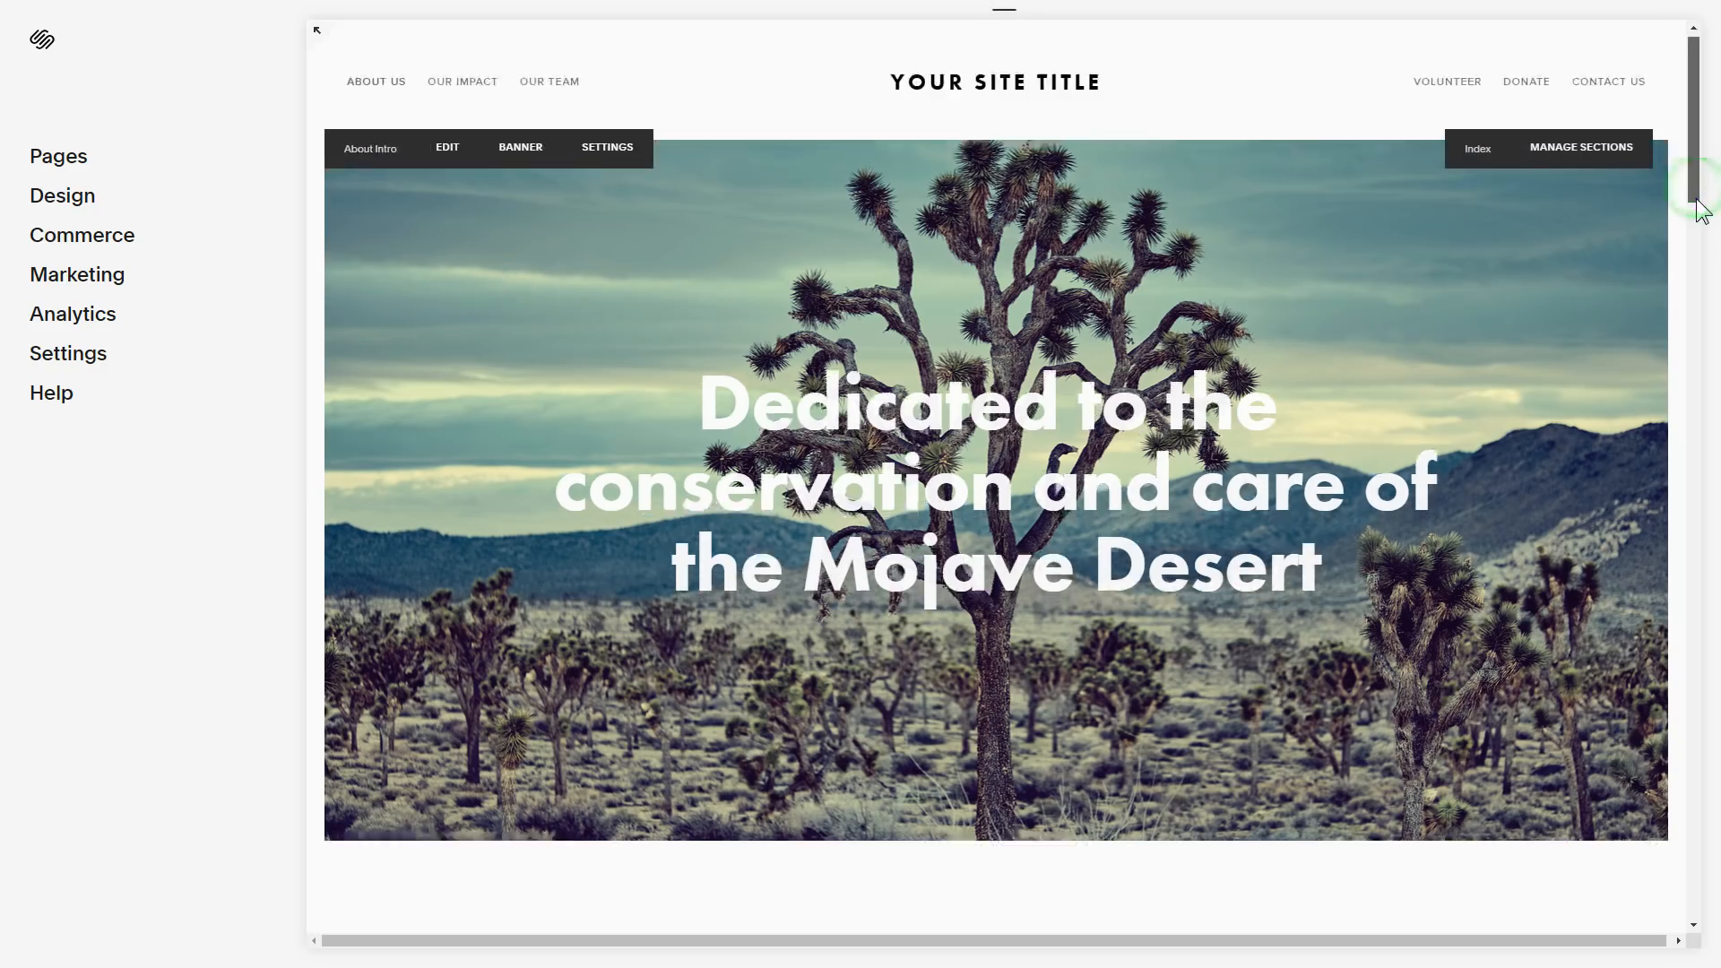
scroll("down", 3)
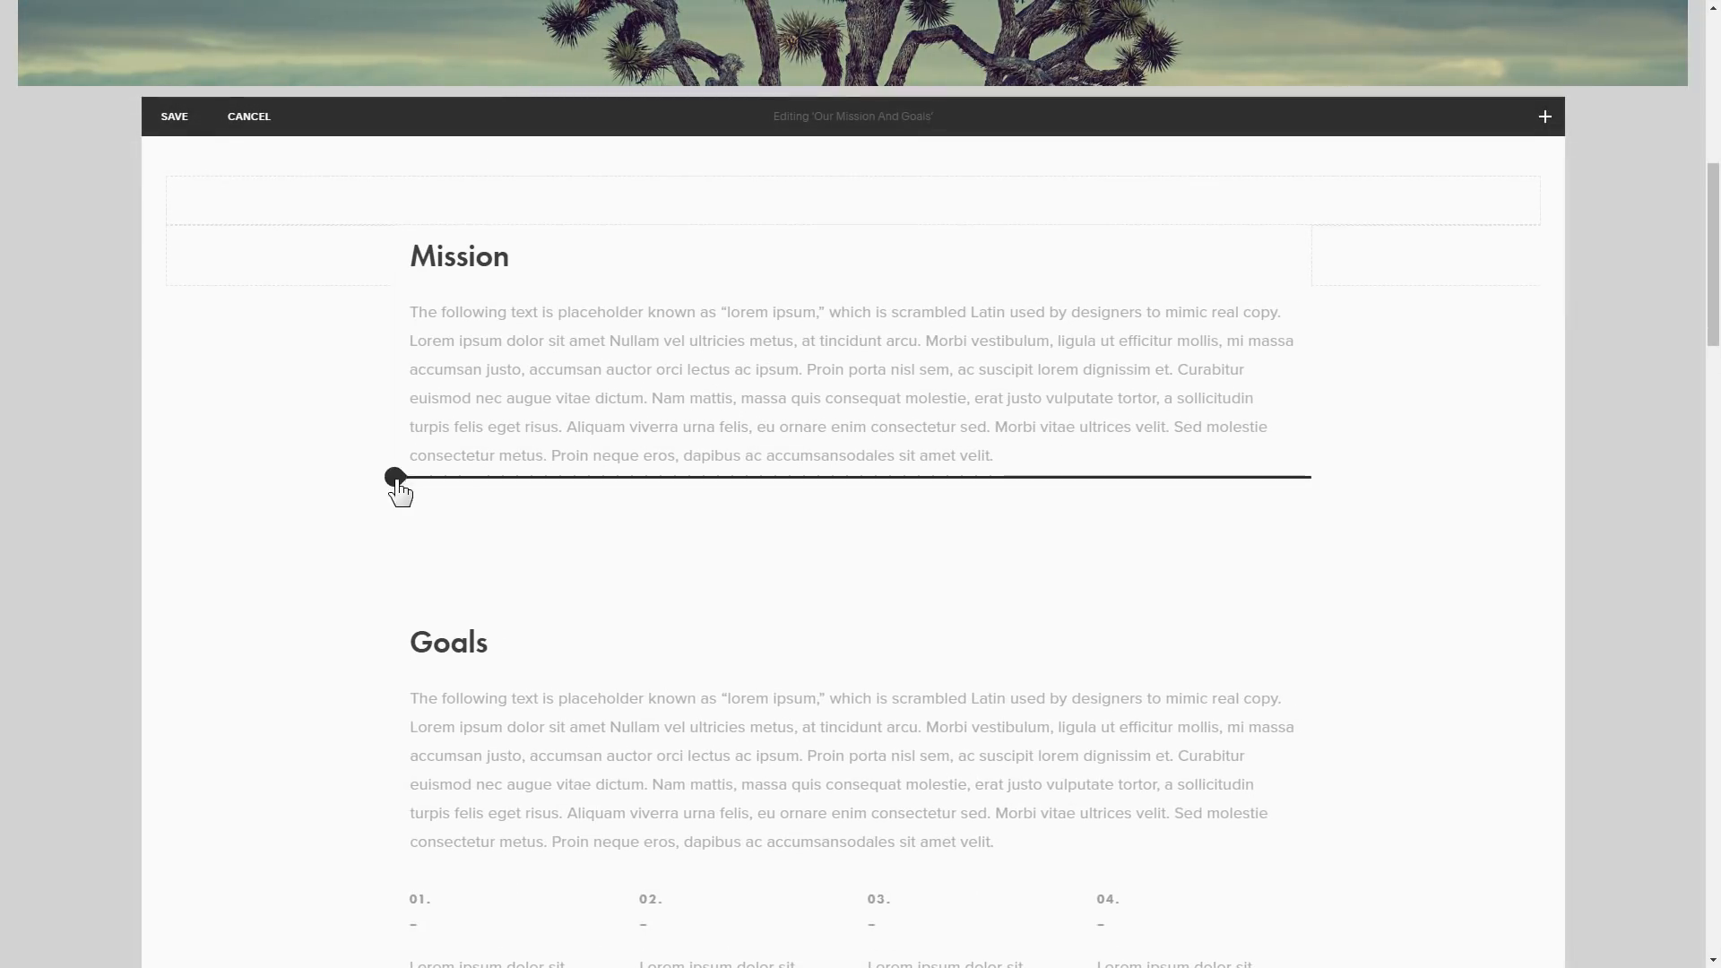
Step: Add a Code block under Mission with the pasted Elfsight embed code, apply, and save
left_click(395, 478)
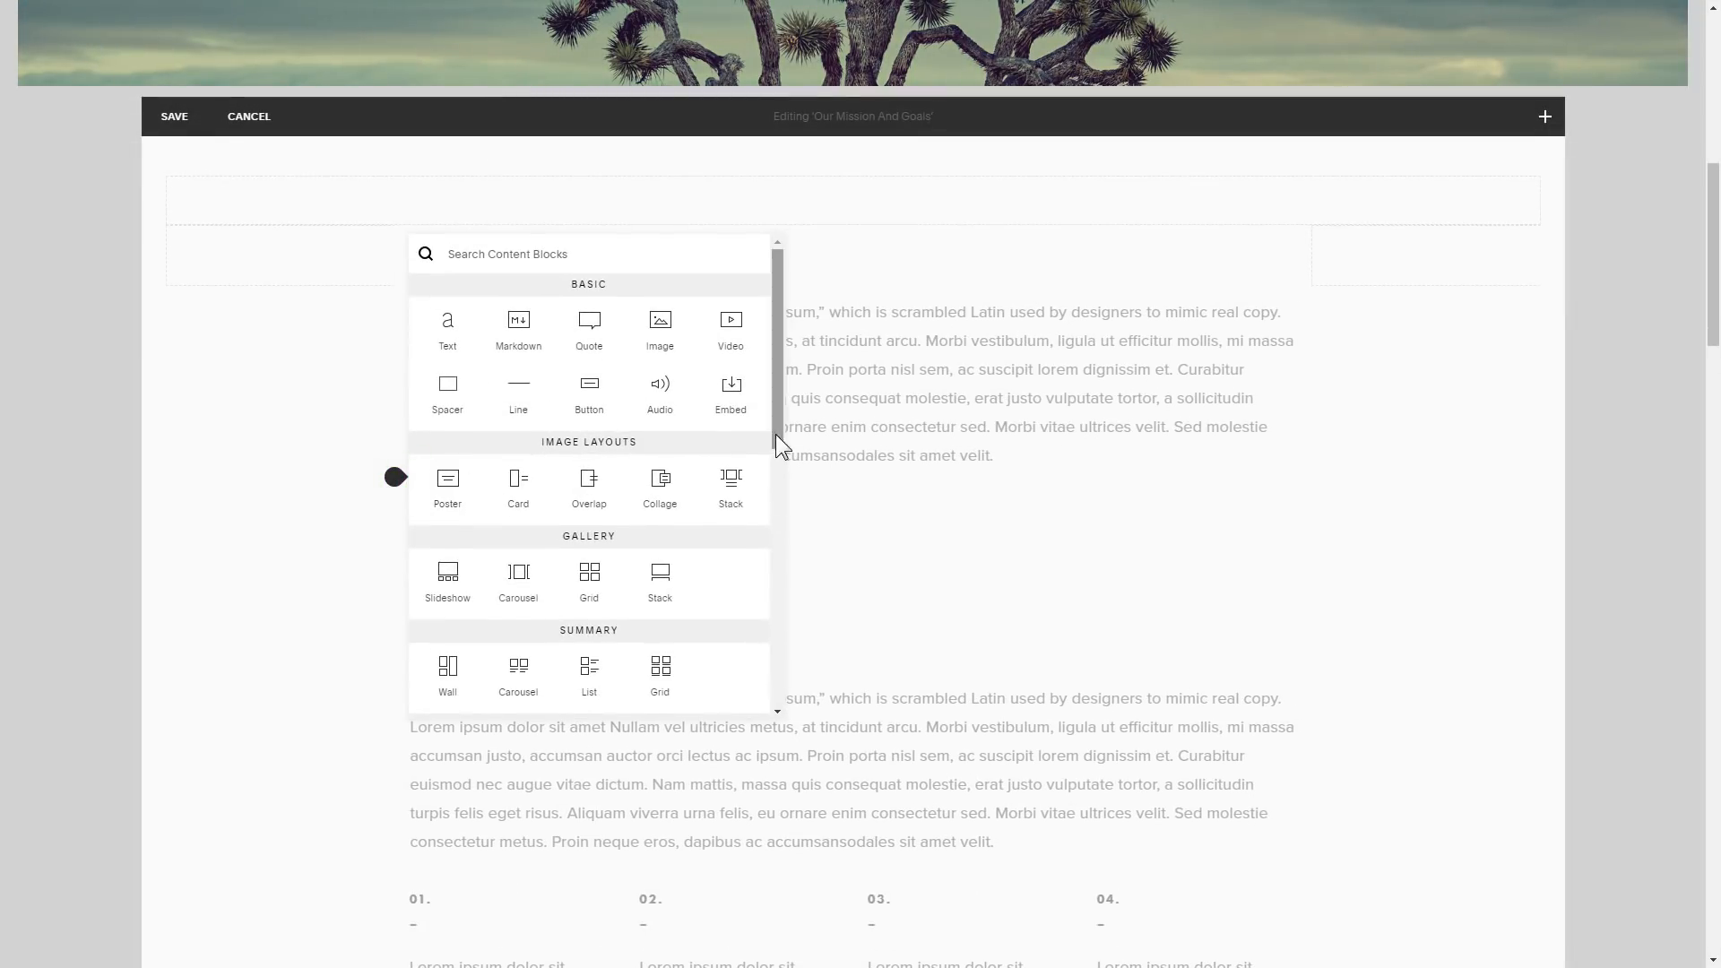
scroll("down", 3)
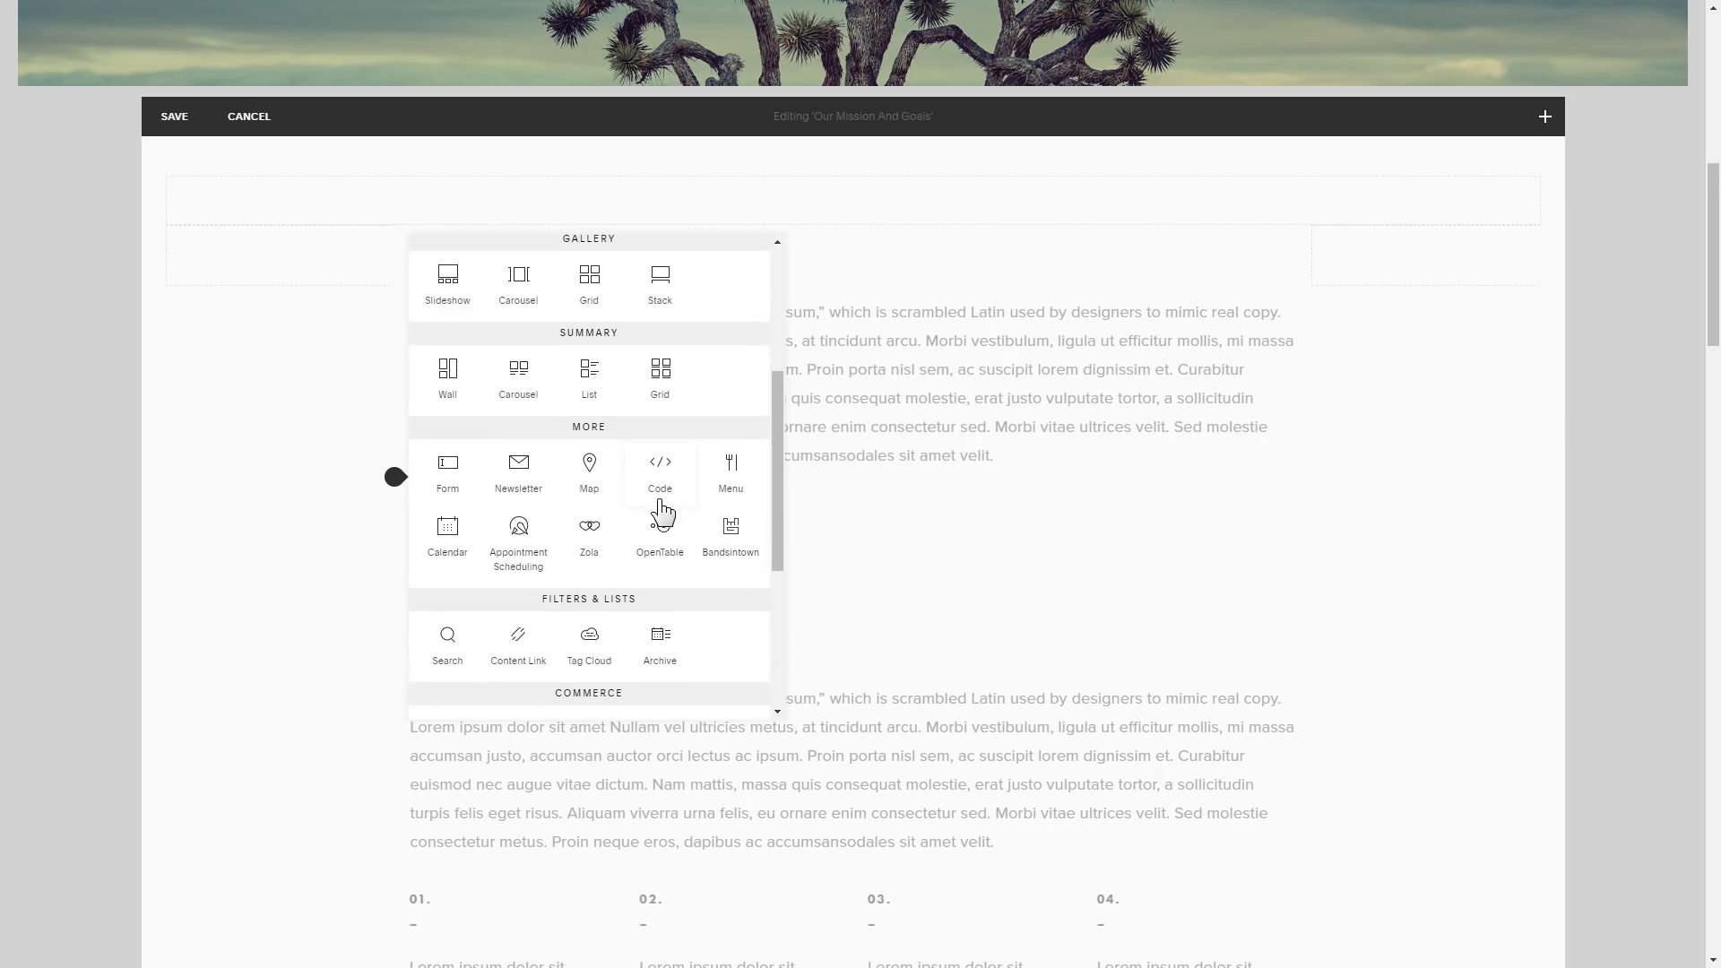
left_click(660, 472)
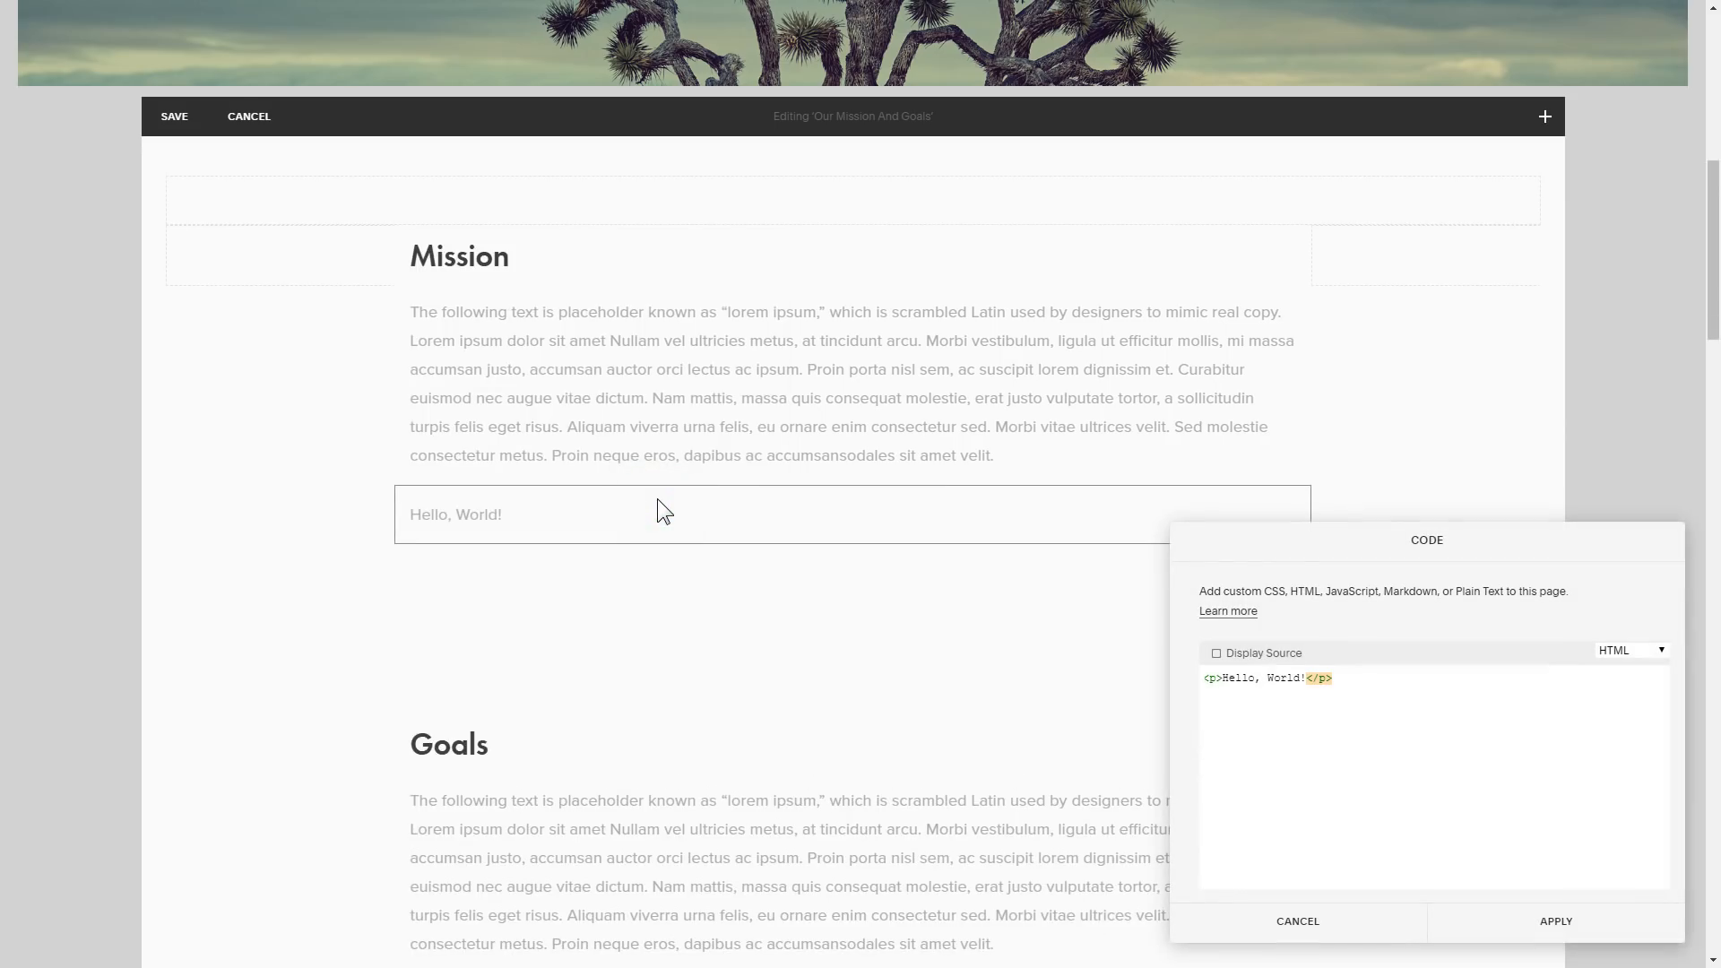
left_click(1204, 677)
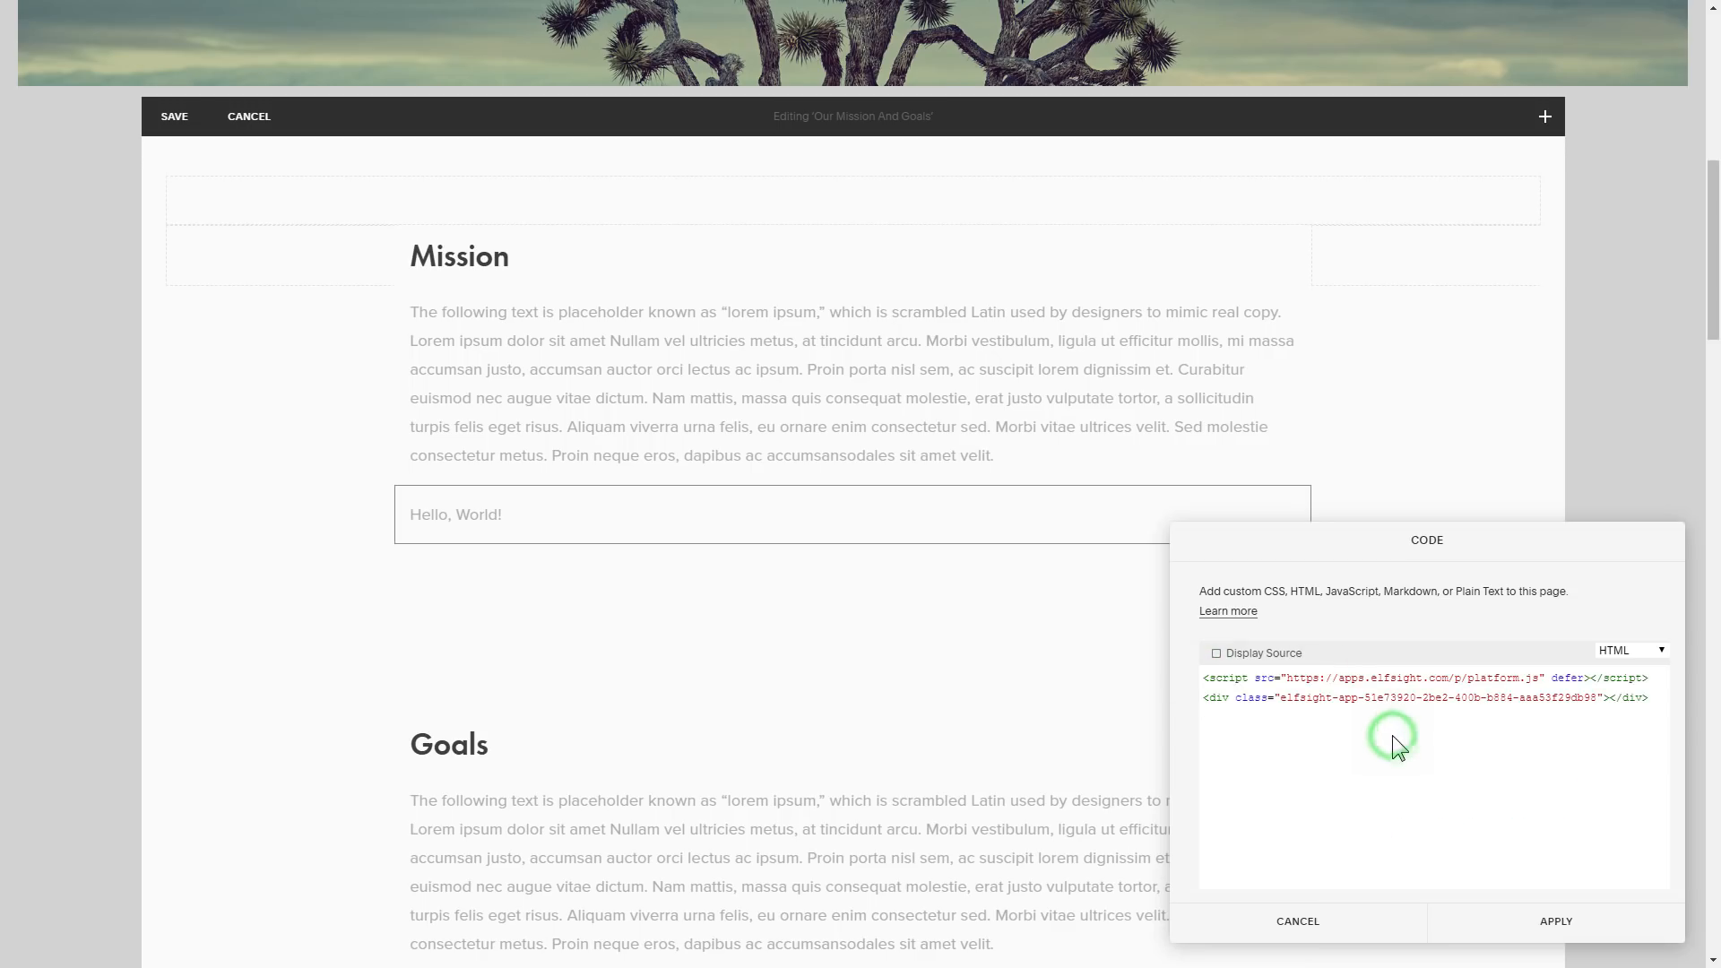
left_click(1554, 920)
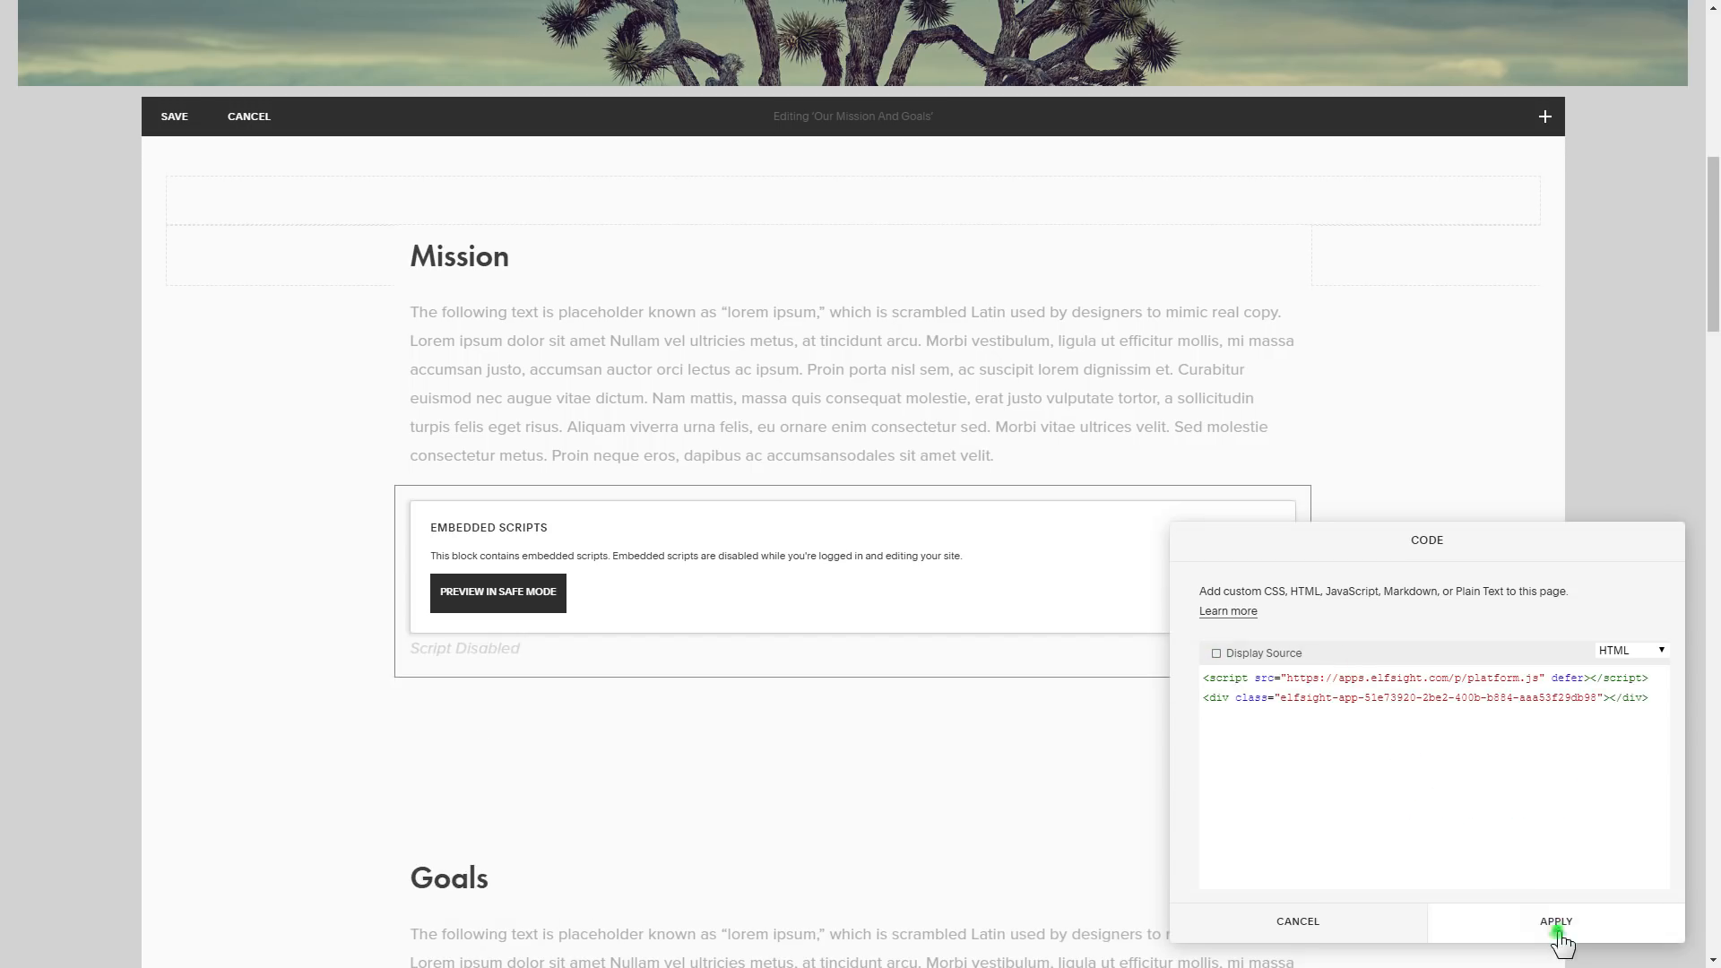
left_click(1555, 920)
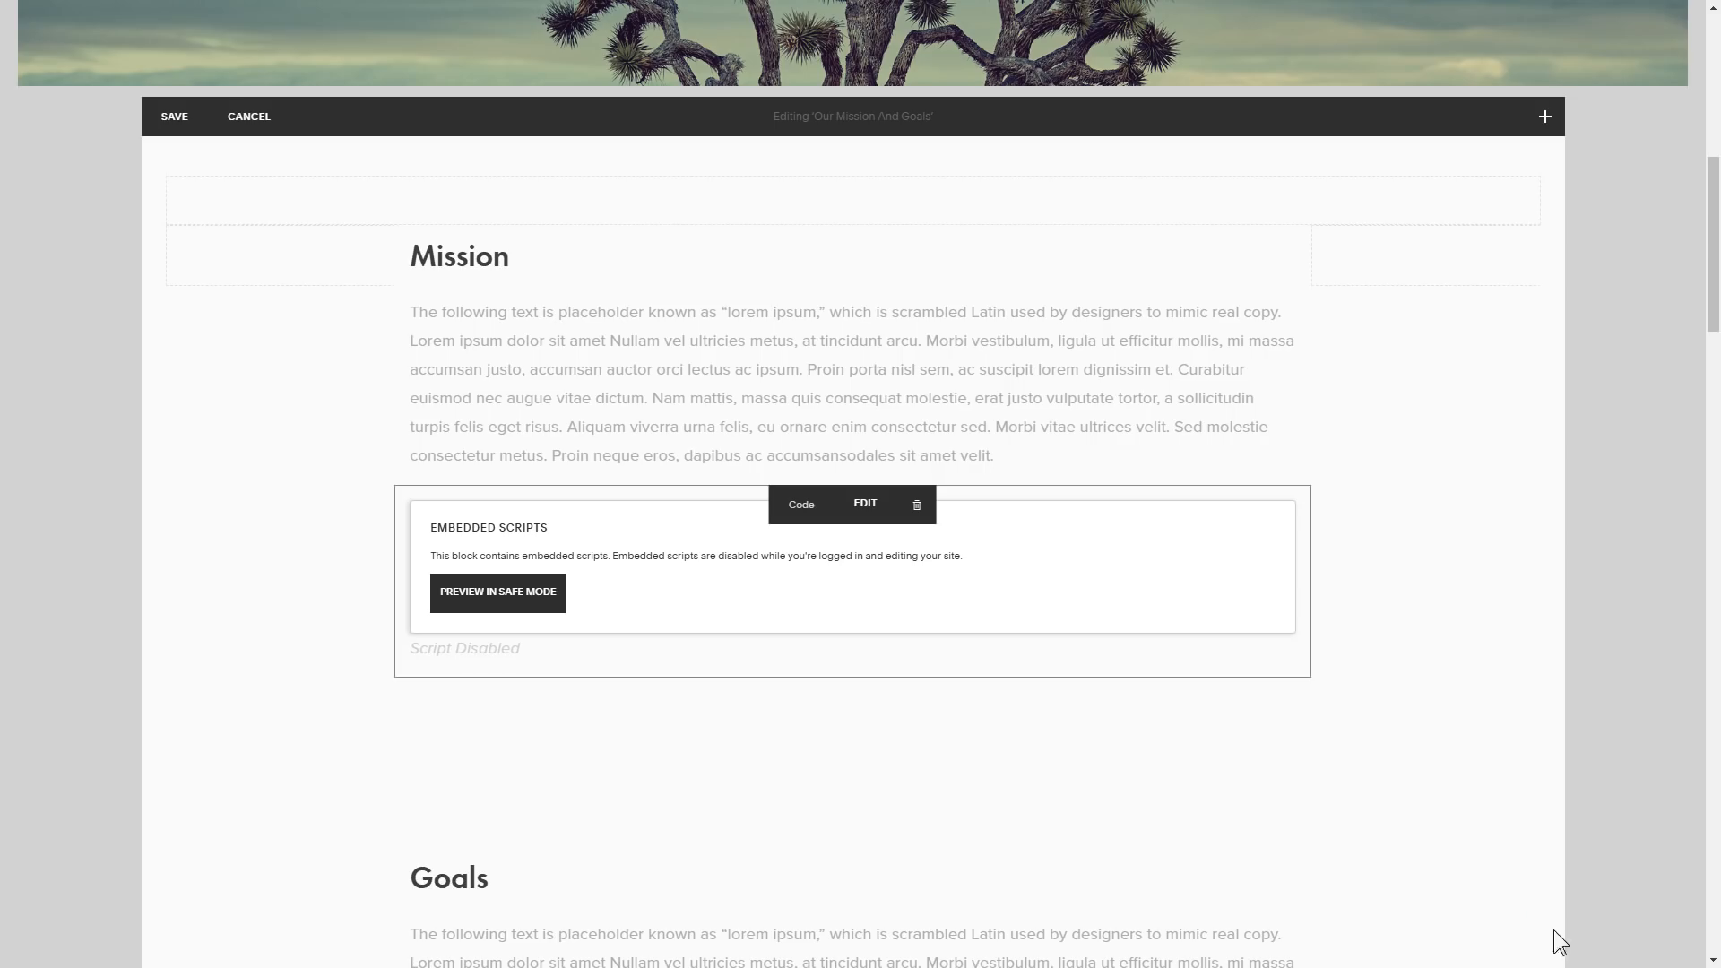
mouse_move(173, 117)
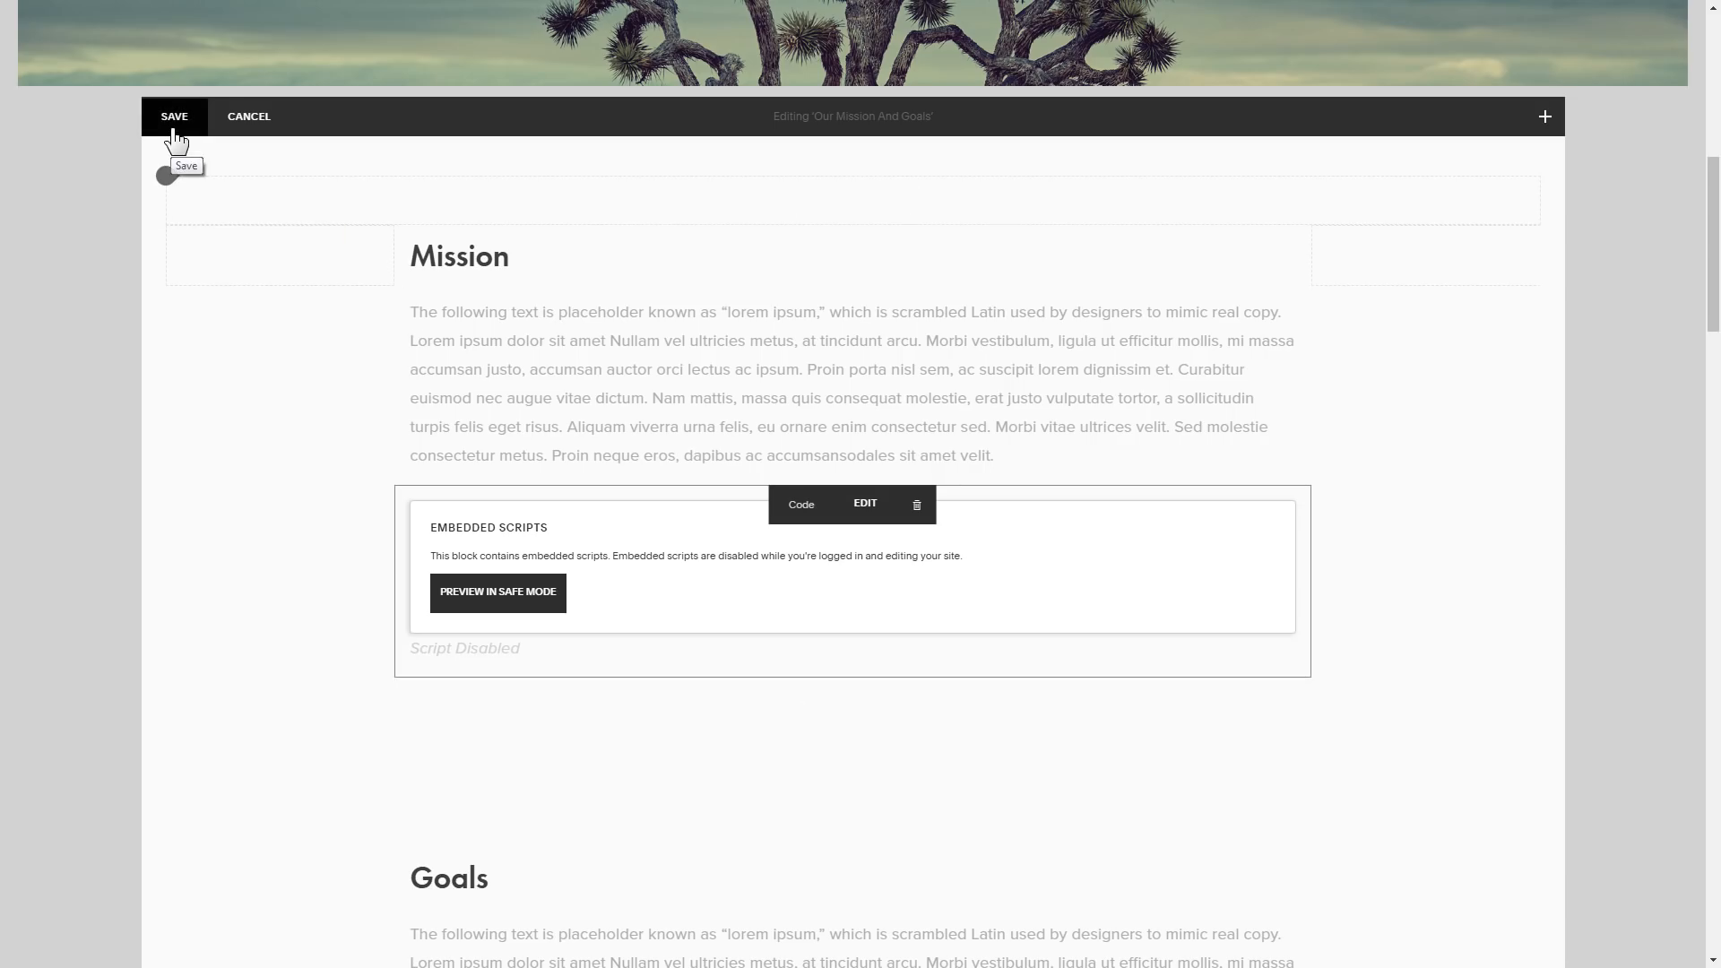
left_click(173, 117)
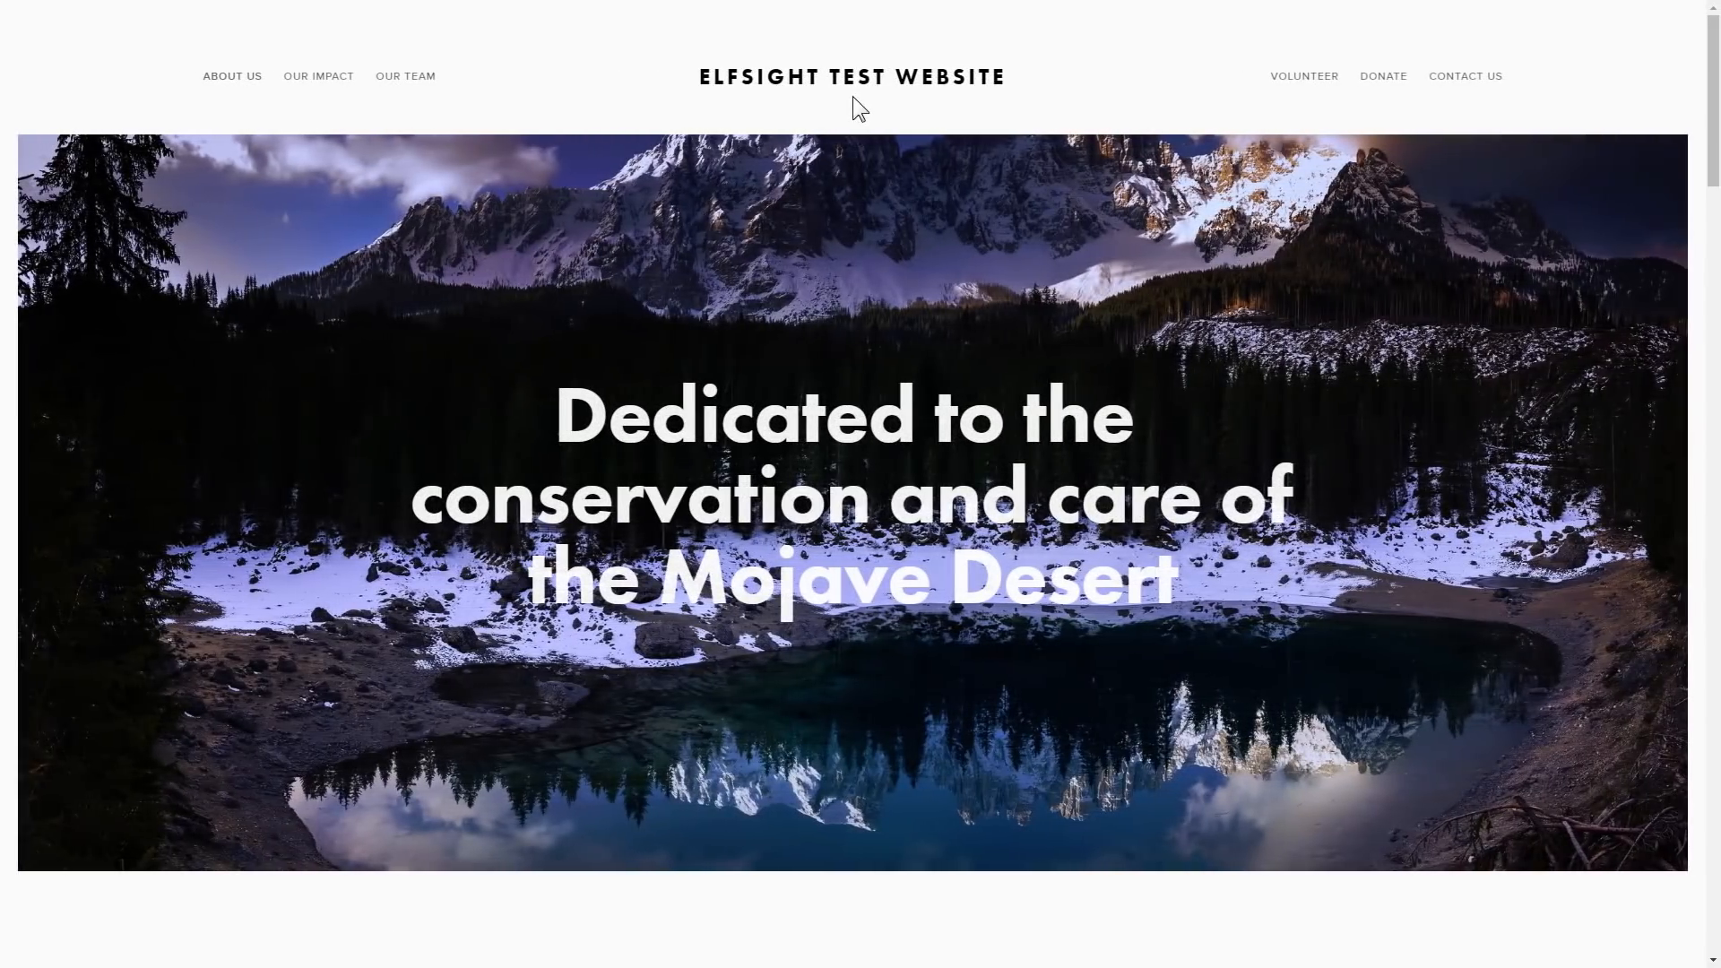
Step: Scroll down the live page and advance the Facebook Reviews carousel three times
scroll("down", 3)
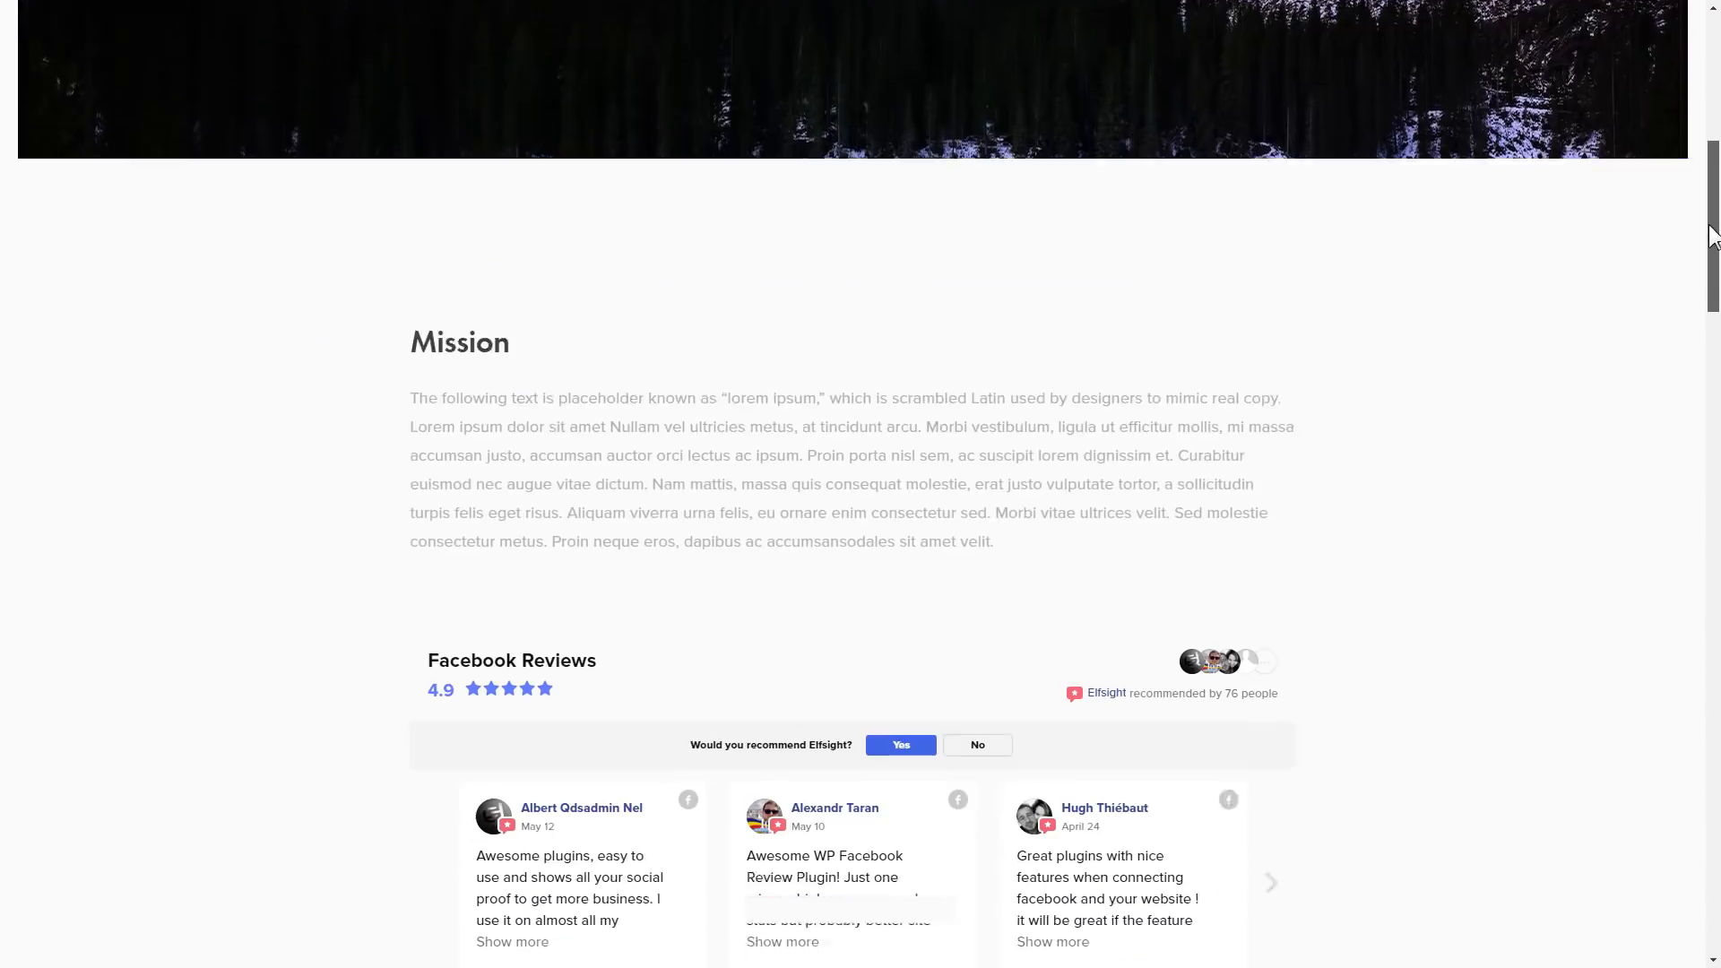
scroll("down", 3)
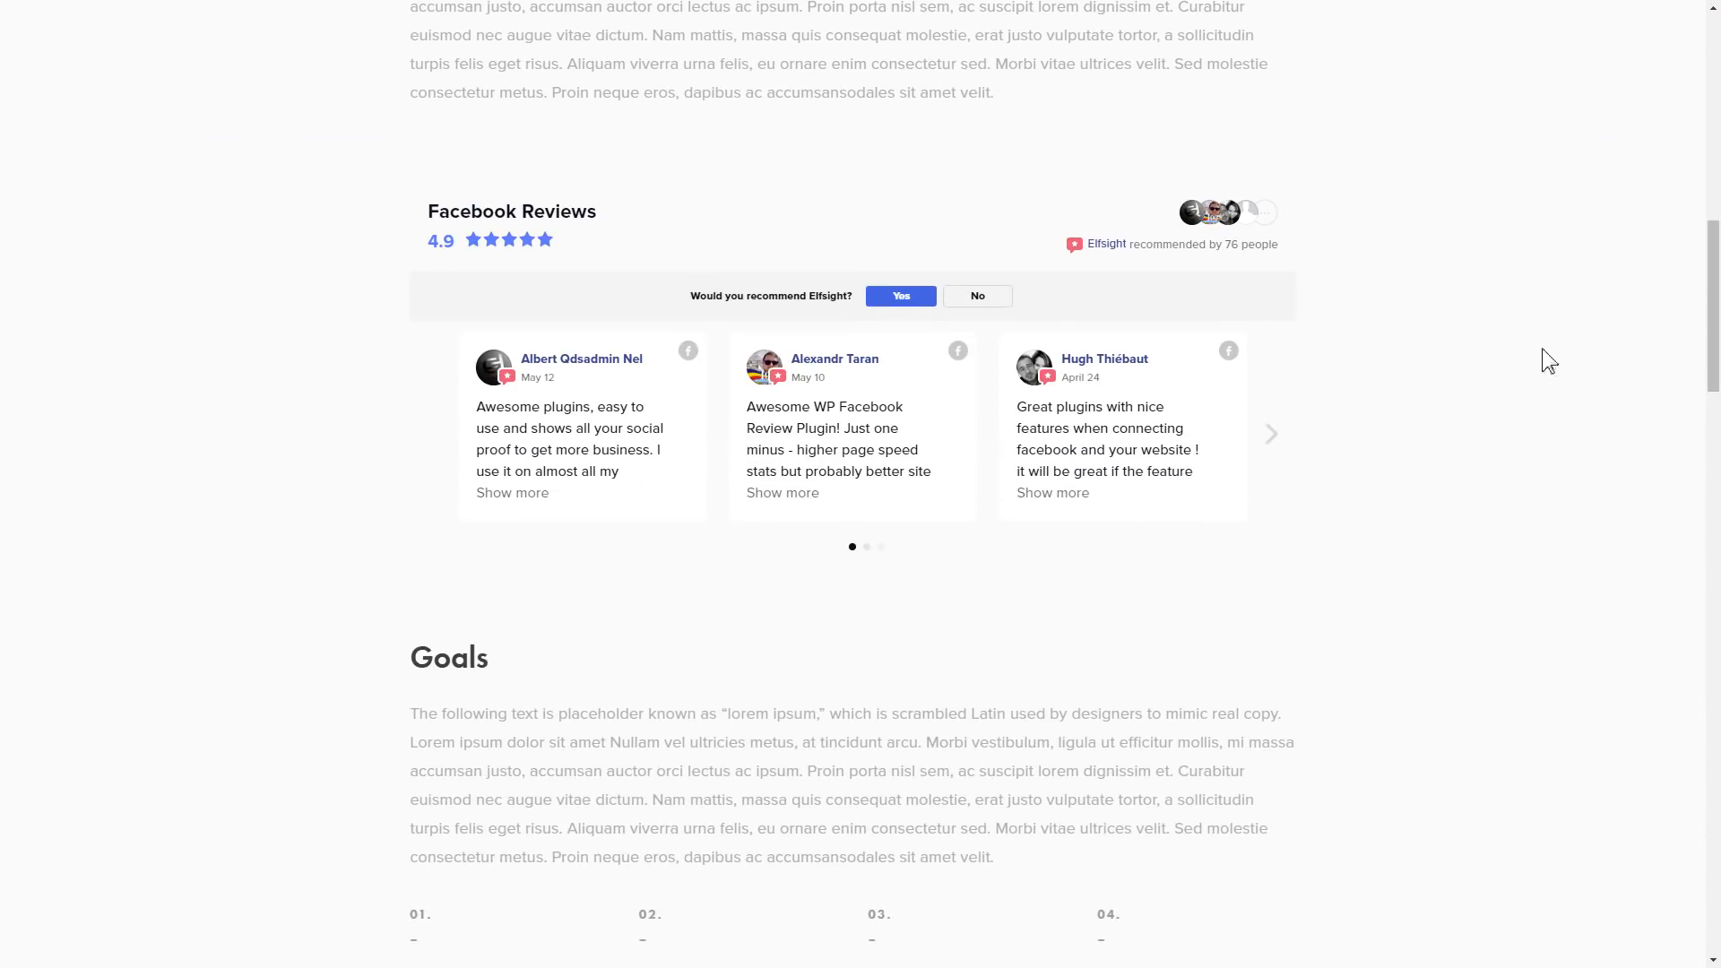
left_click(1270, 432)
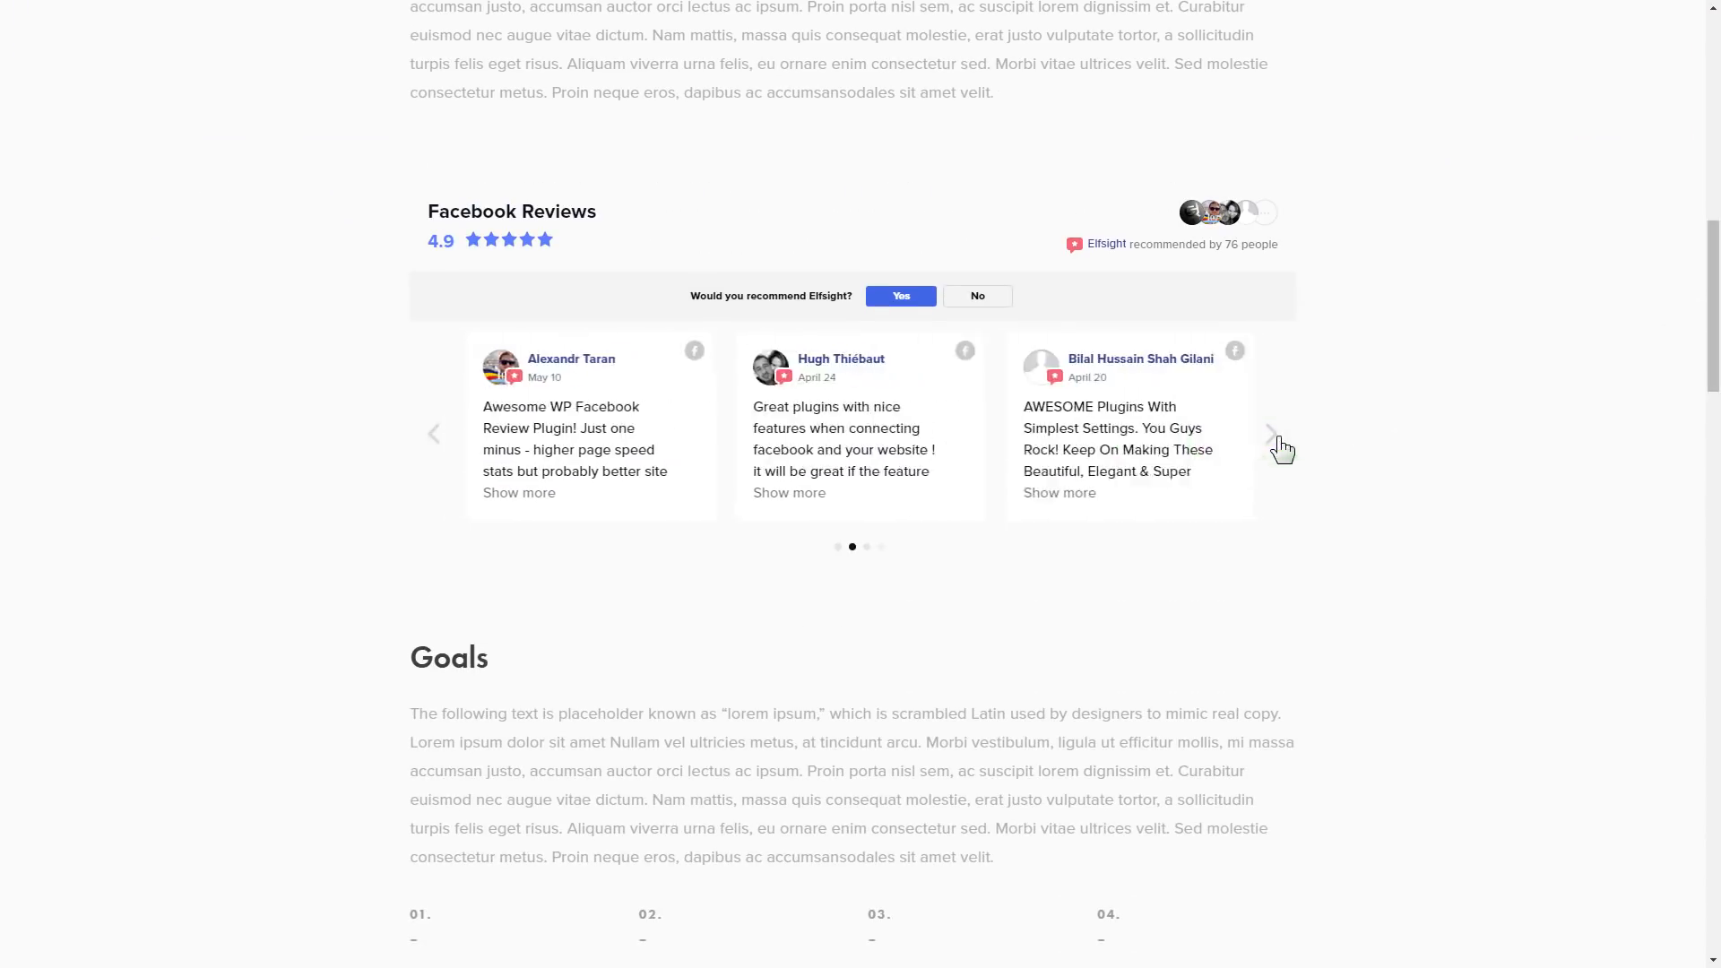
left_click(1270, 432)
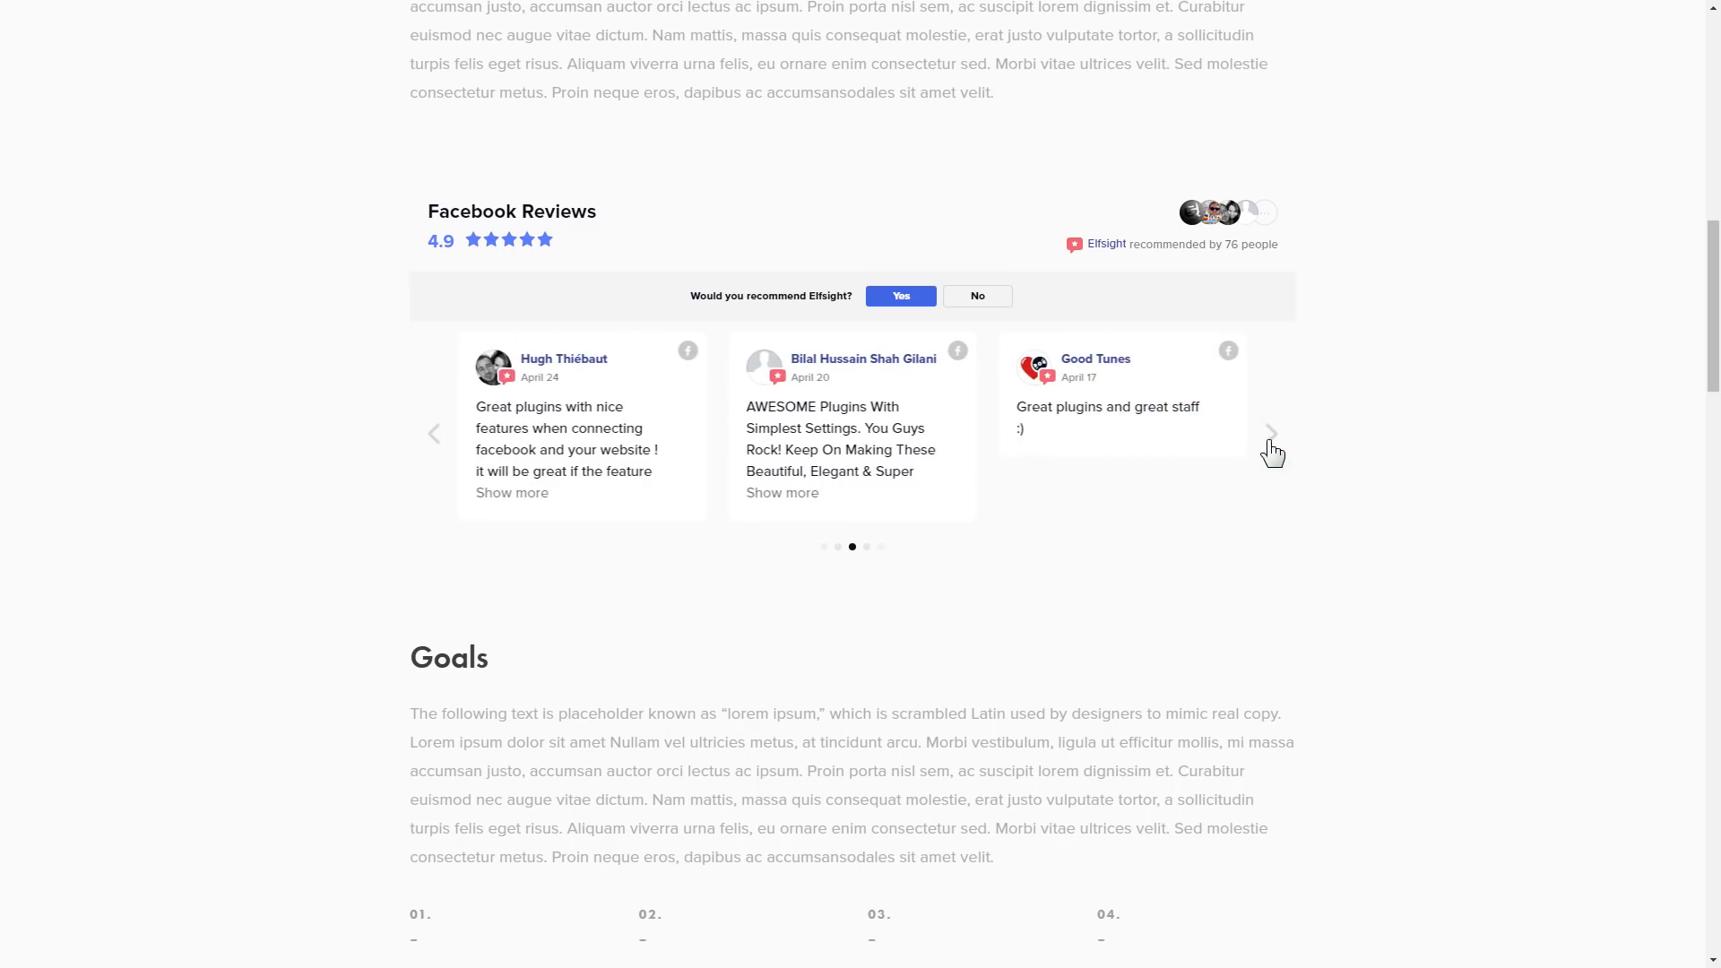
left_click(1271, 432)
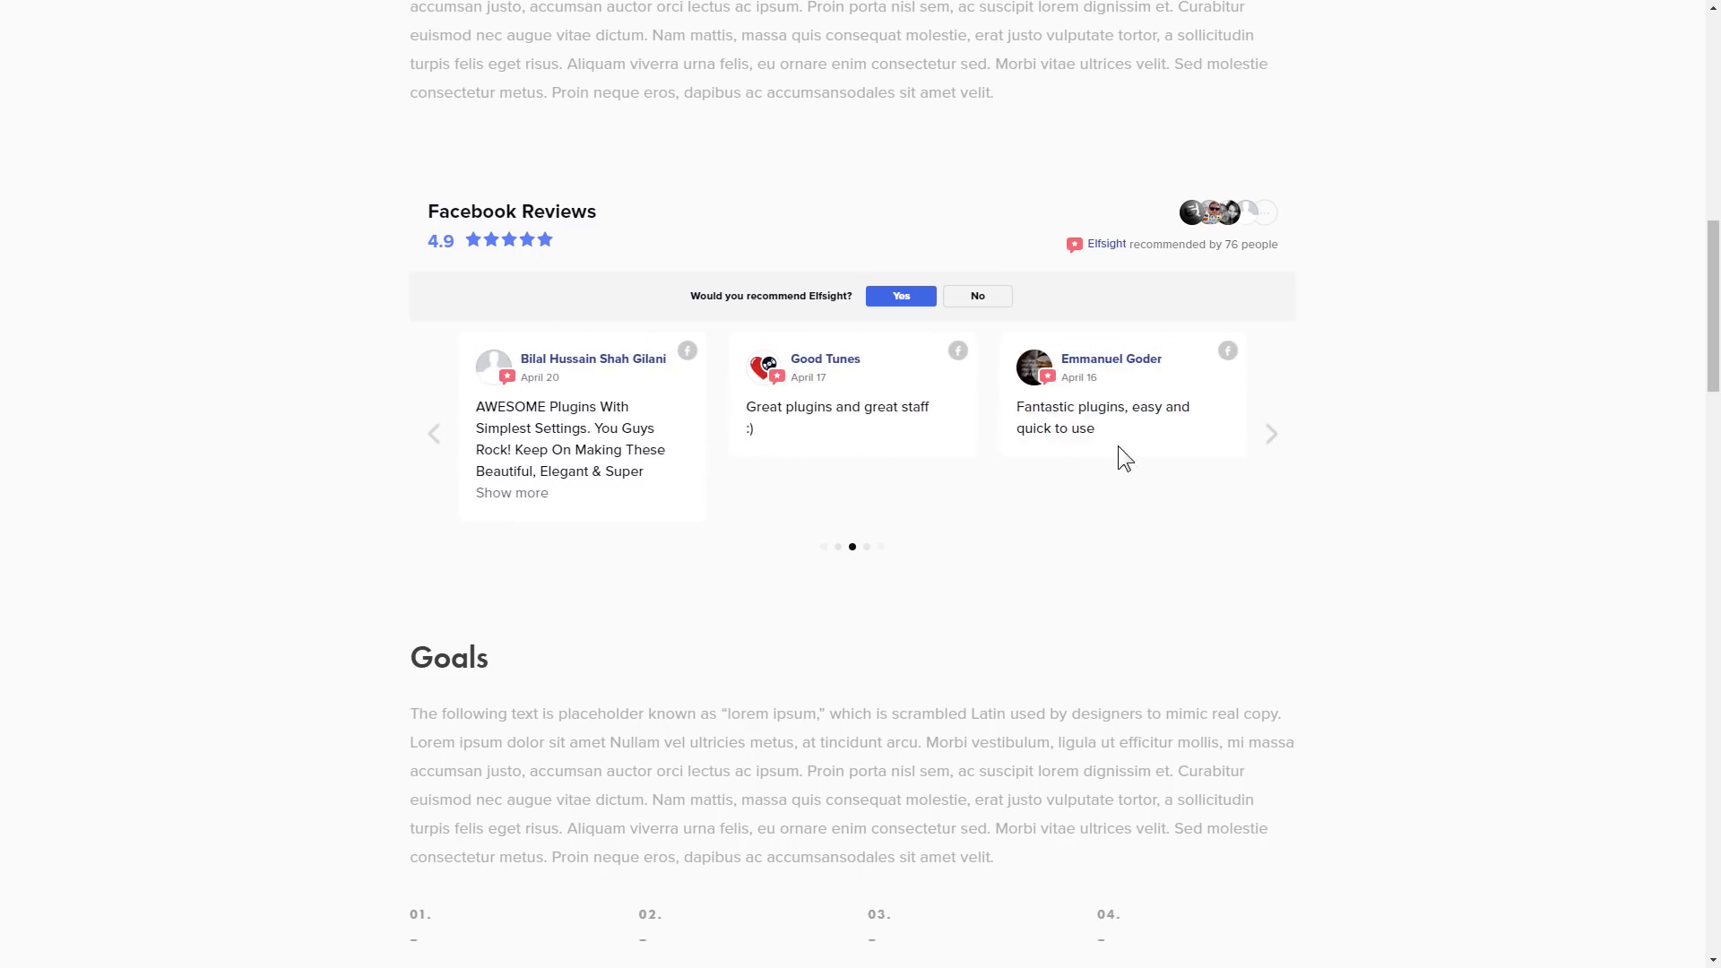